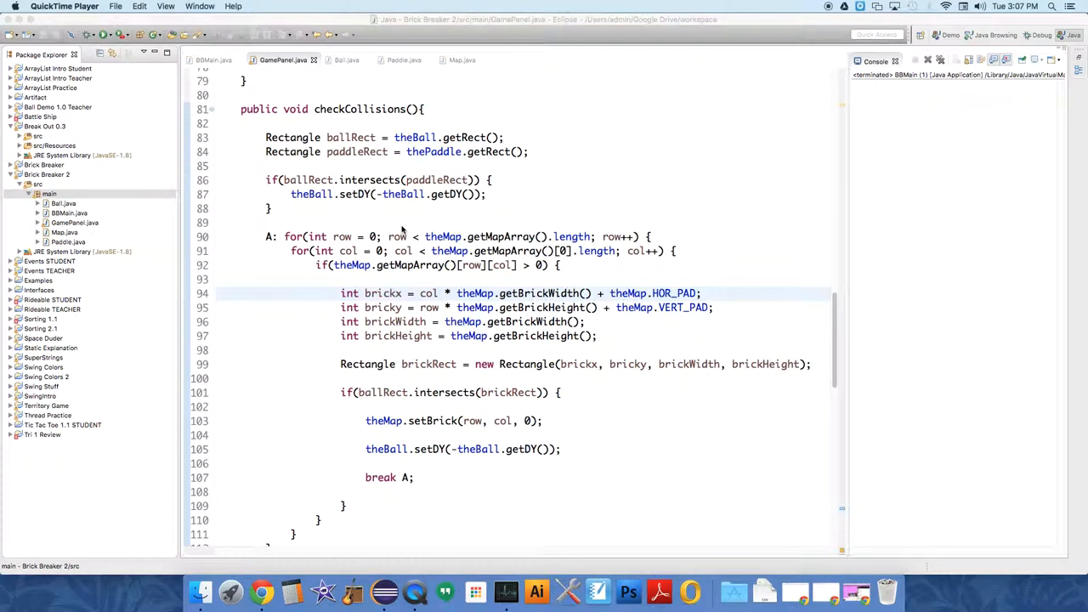
mouse_move(404, 231)
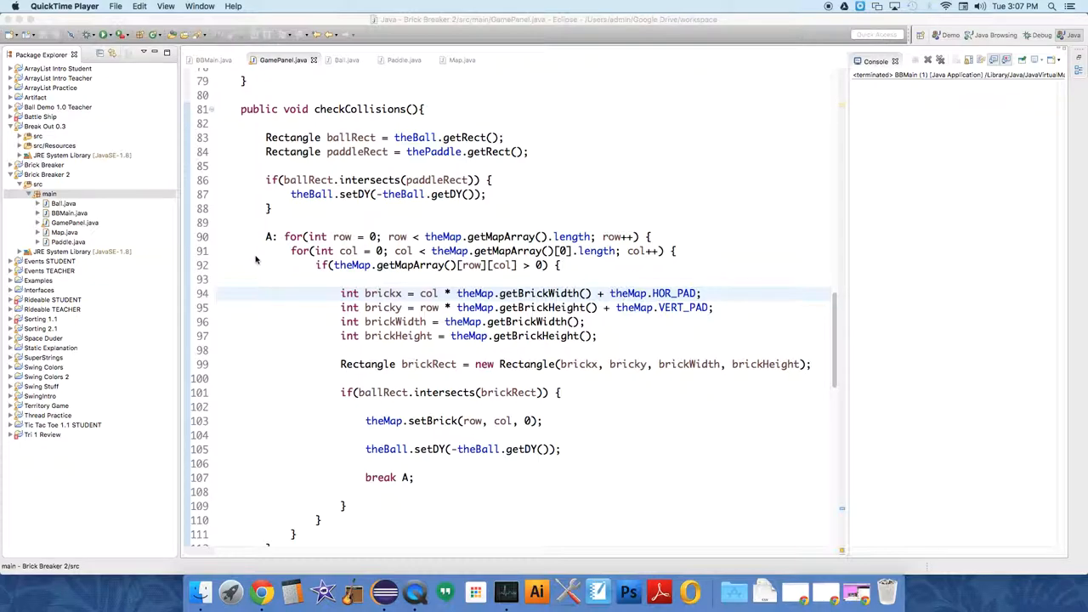
mouse_move(240, 267)
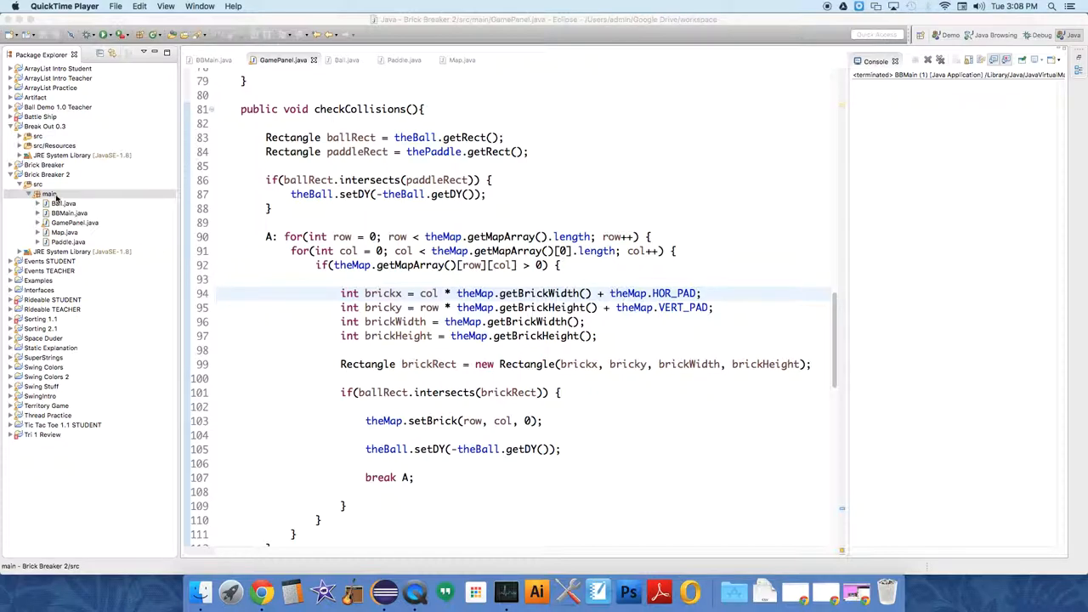
- Add a new class named HUD to the main package of Brick Breaker 2
right_click(51, 194)
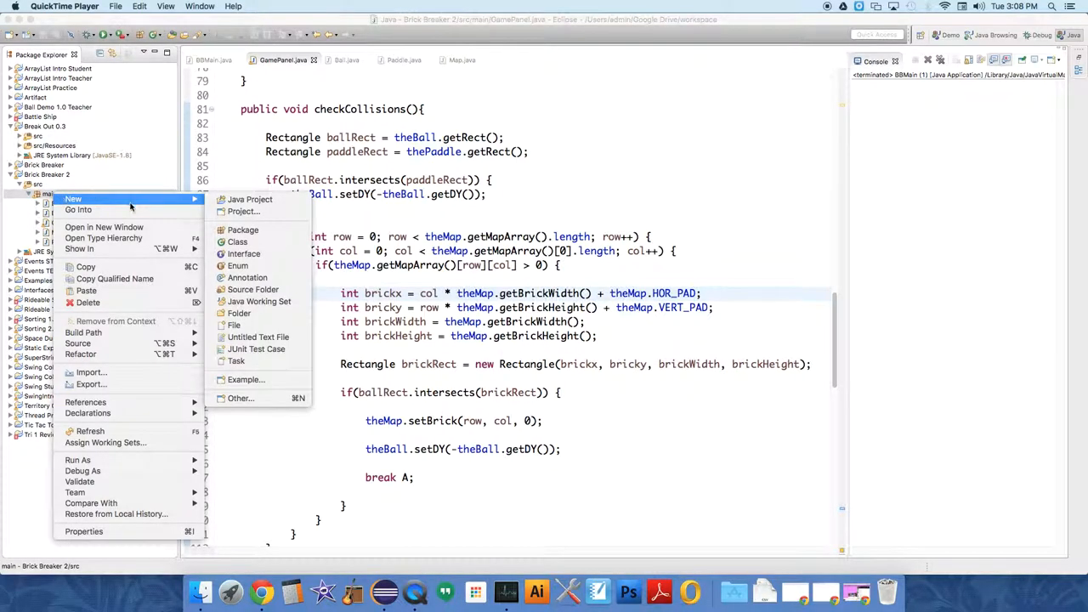
mouse_move(237, 241)
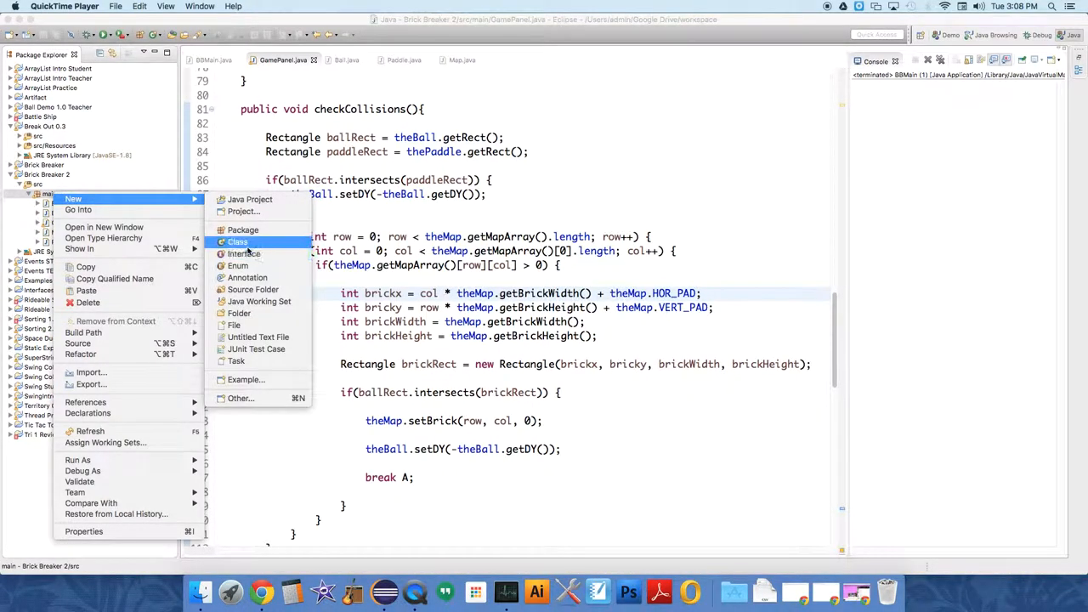
left_click(237, 242)
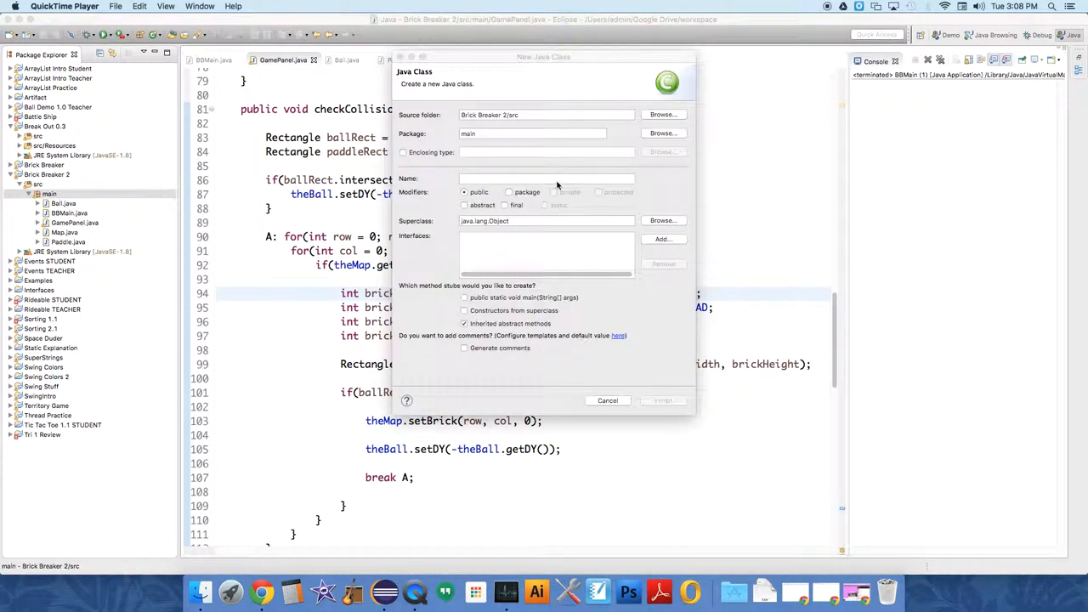
type("HUD")
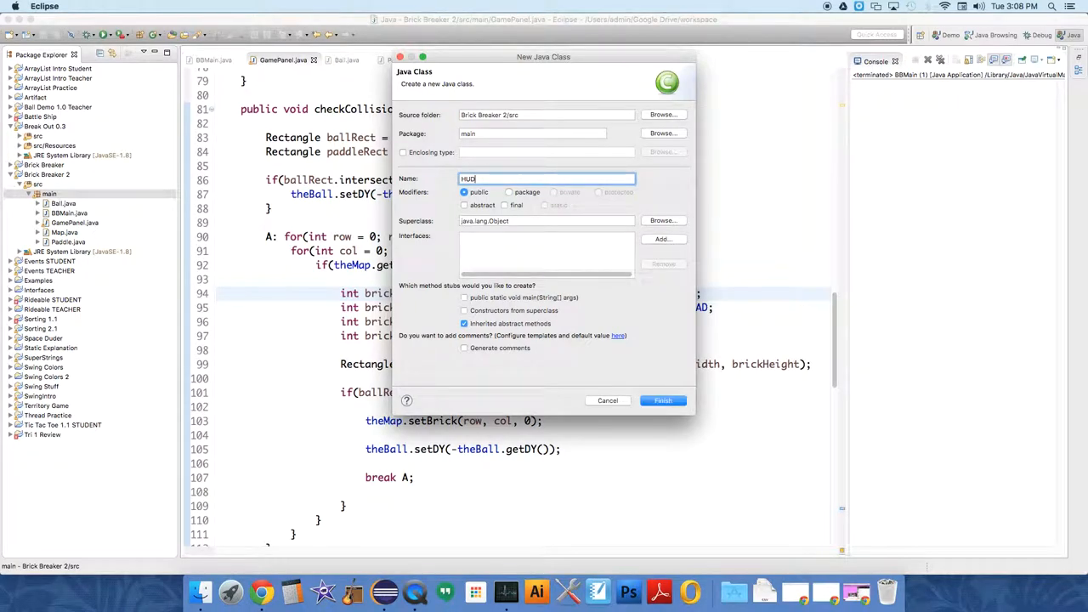
left_click(662, 401)
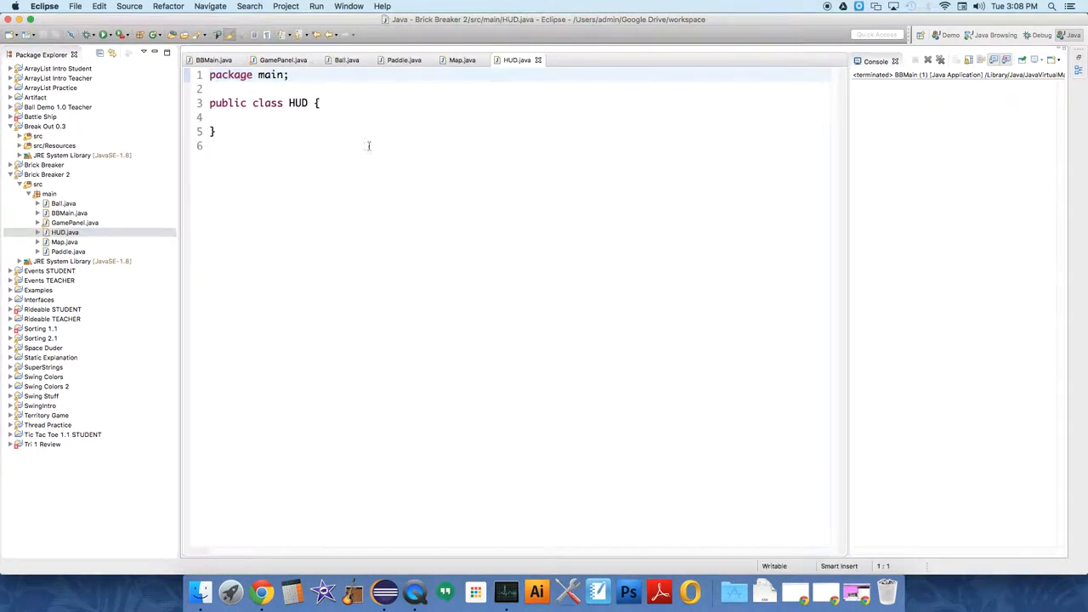
- Add blank lines and a // Field comment inside the HUD class body
key("Return")
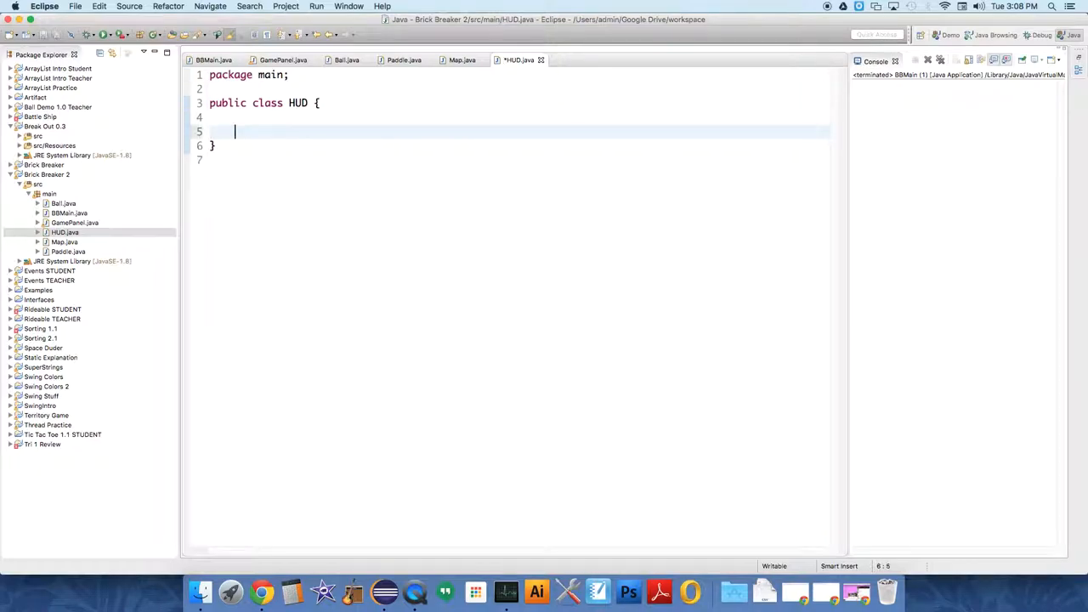
key("Return")
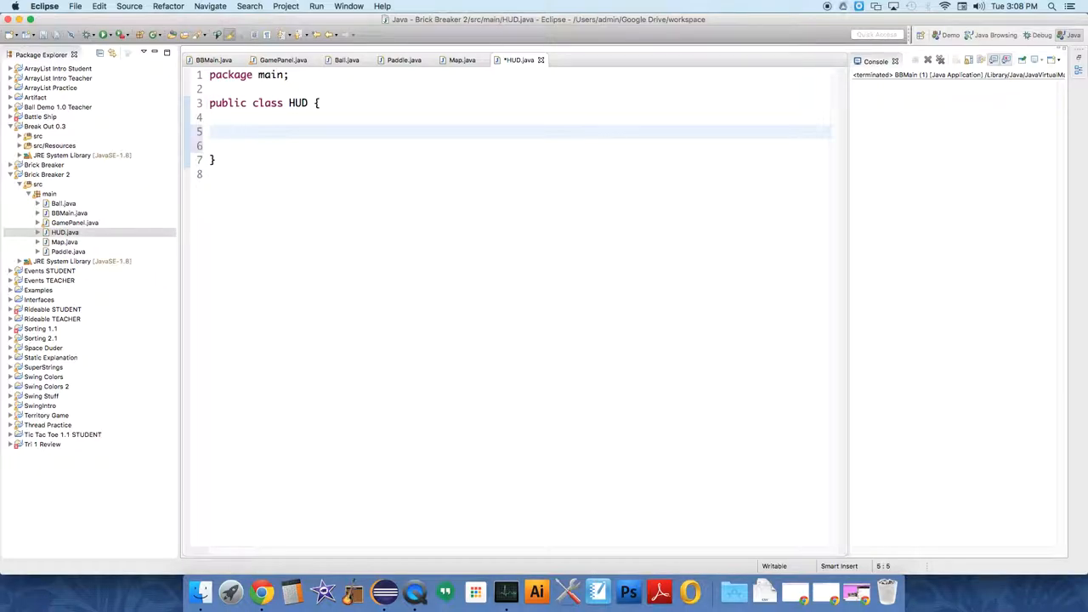
type("pu")
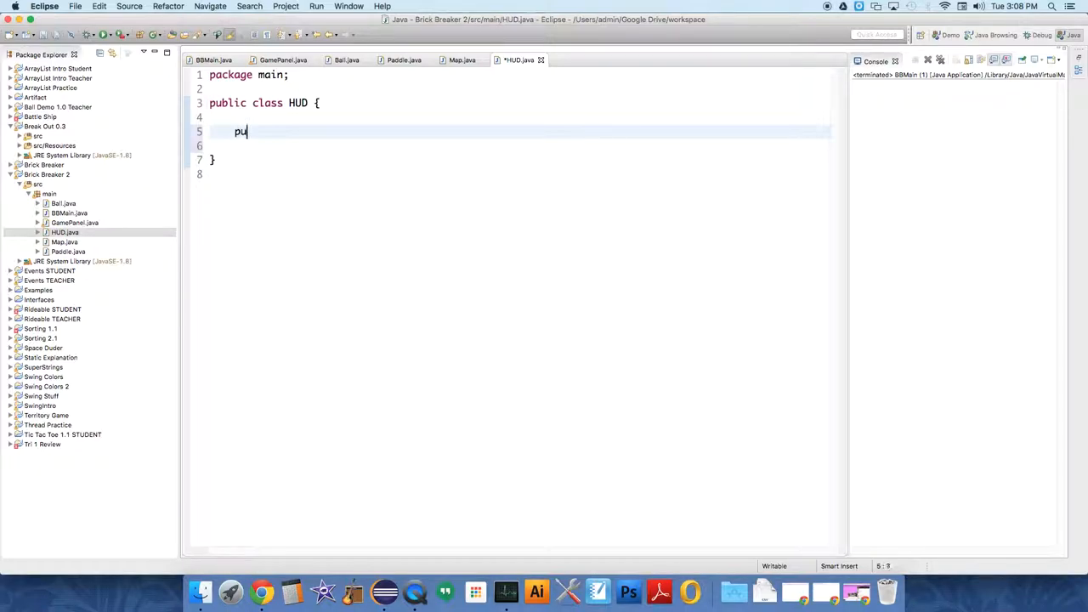
type("//")
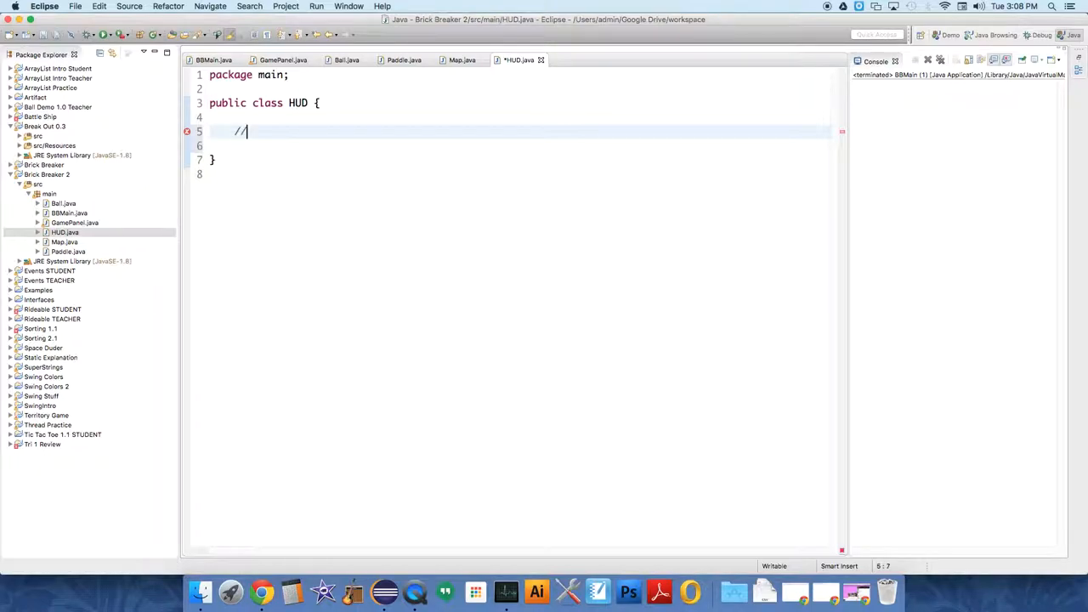
type("Field")
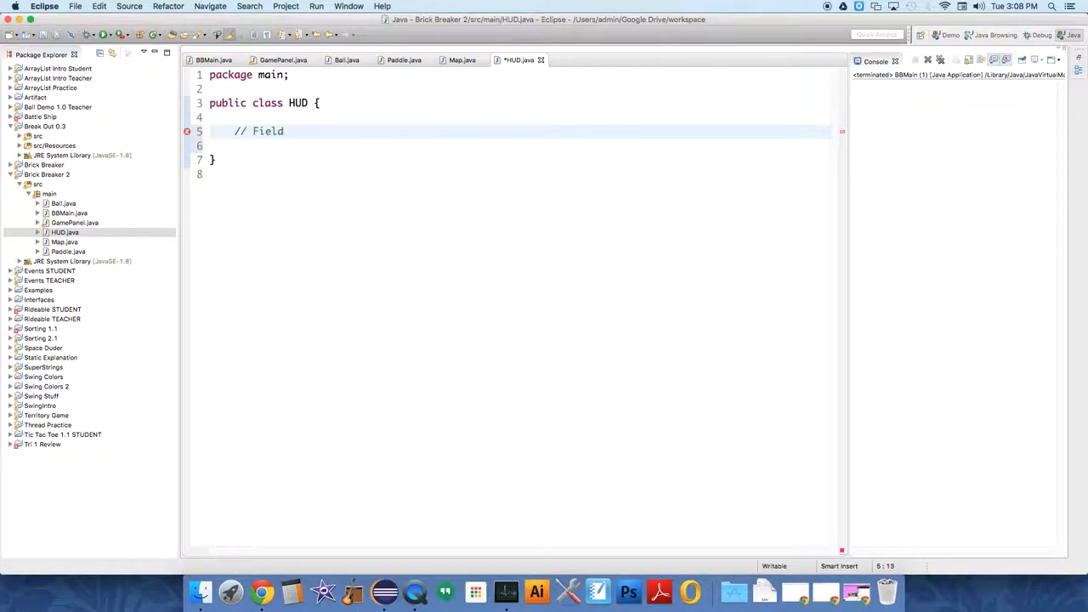
key("Return")
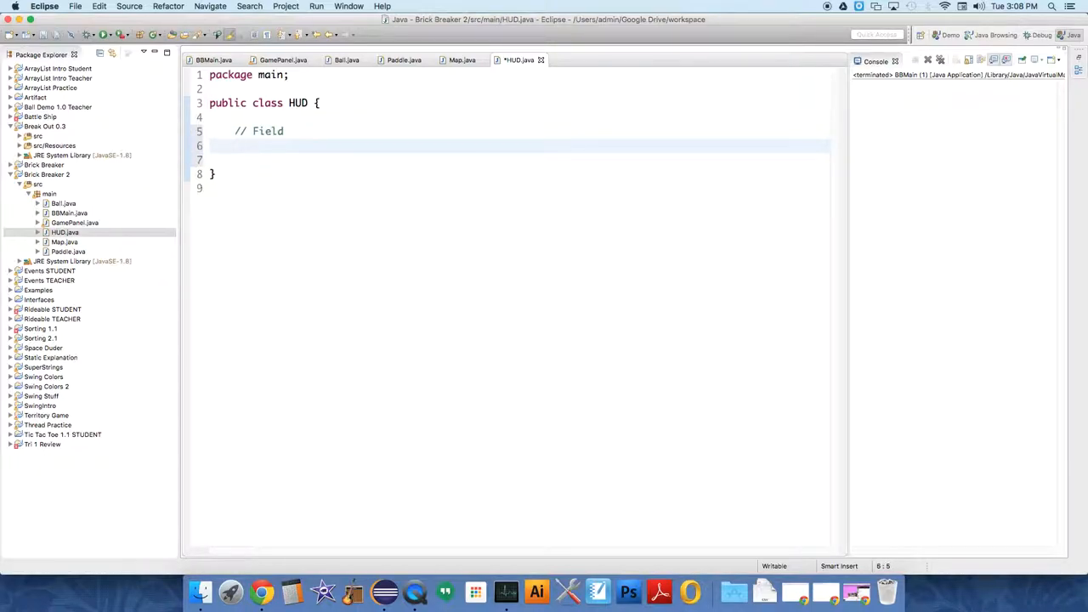
- Declare private int score; and begin an empty public HUD() constructor
type("p")
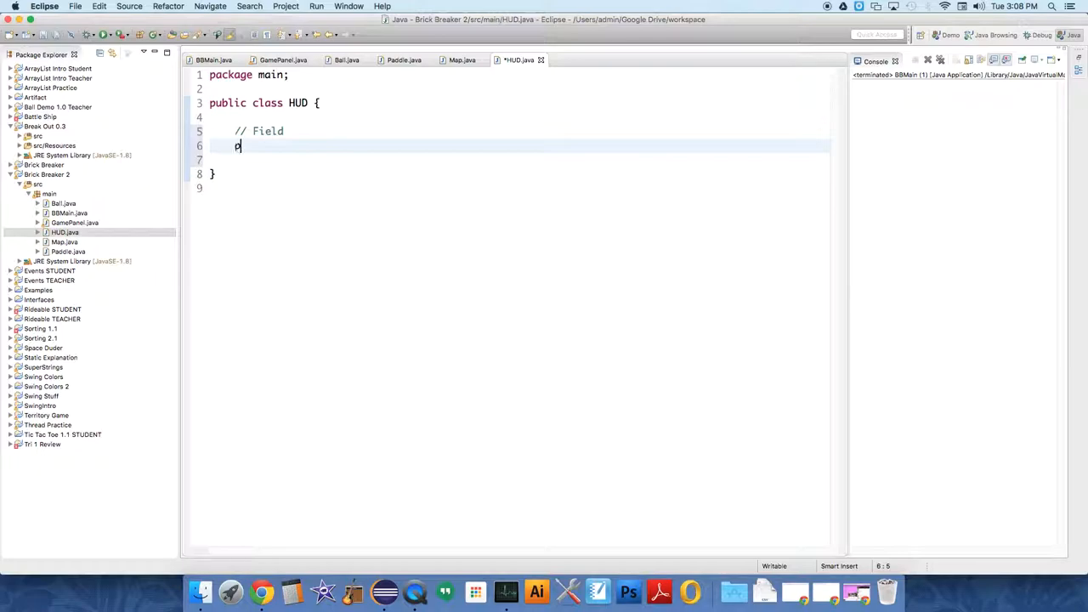
type("rivate i")
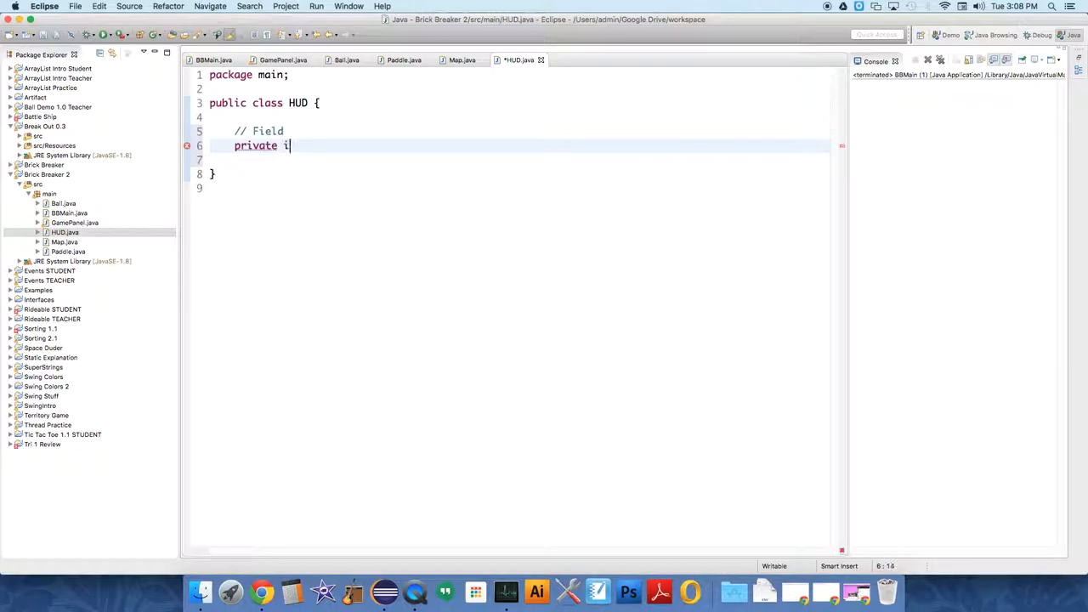
type("nt score")
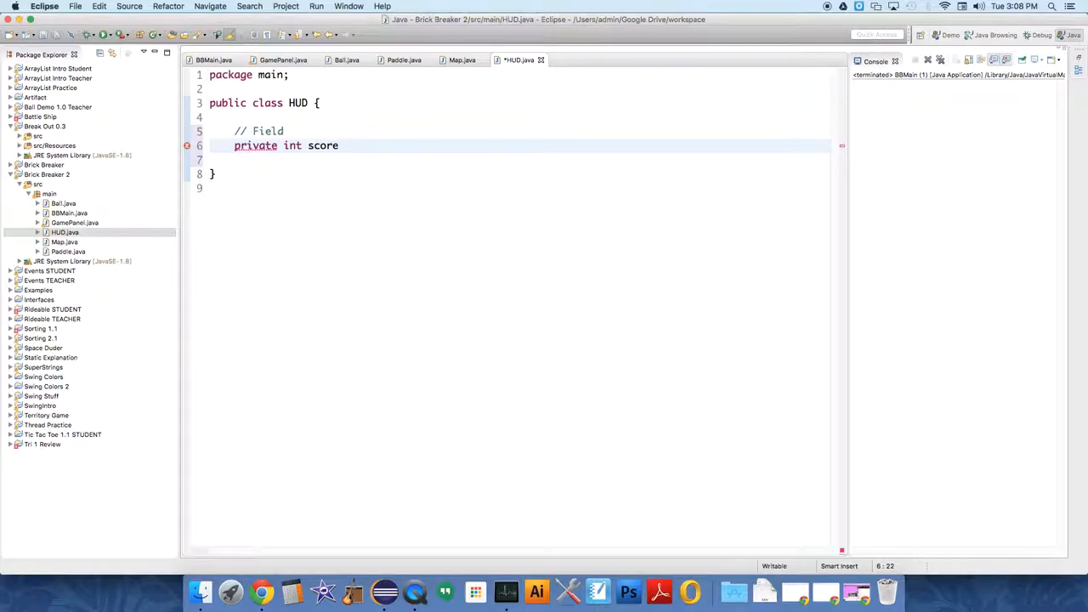
type(";")
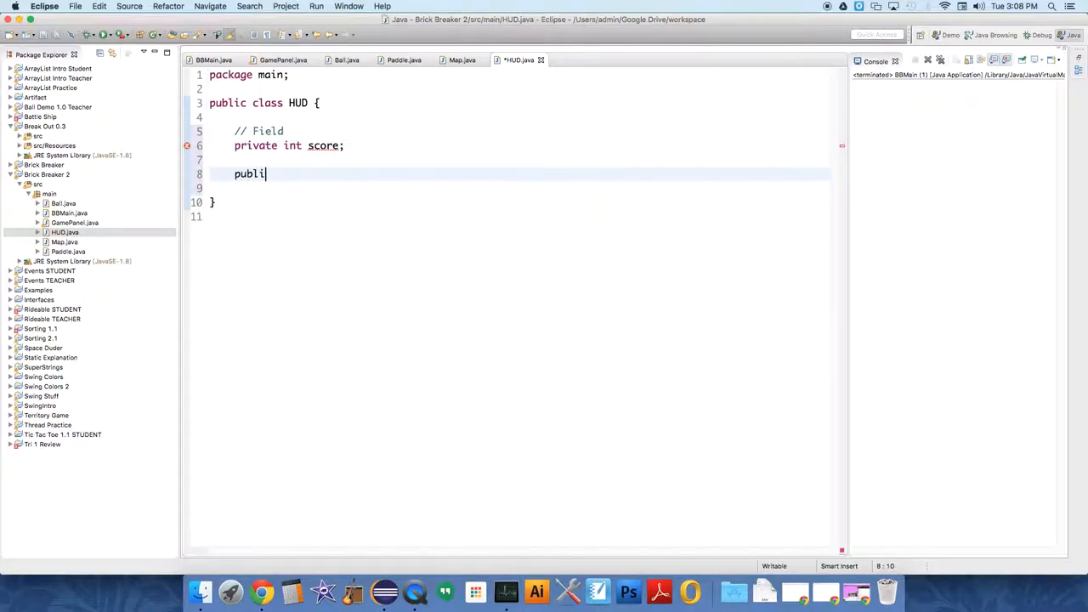
type("c HUD")
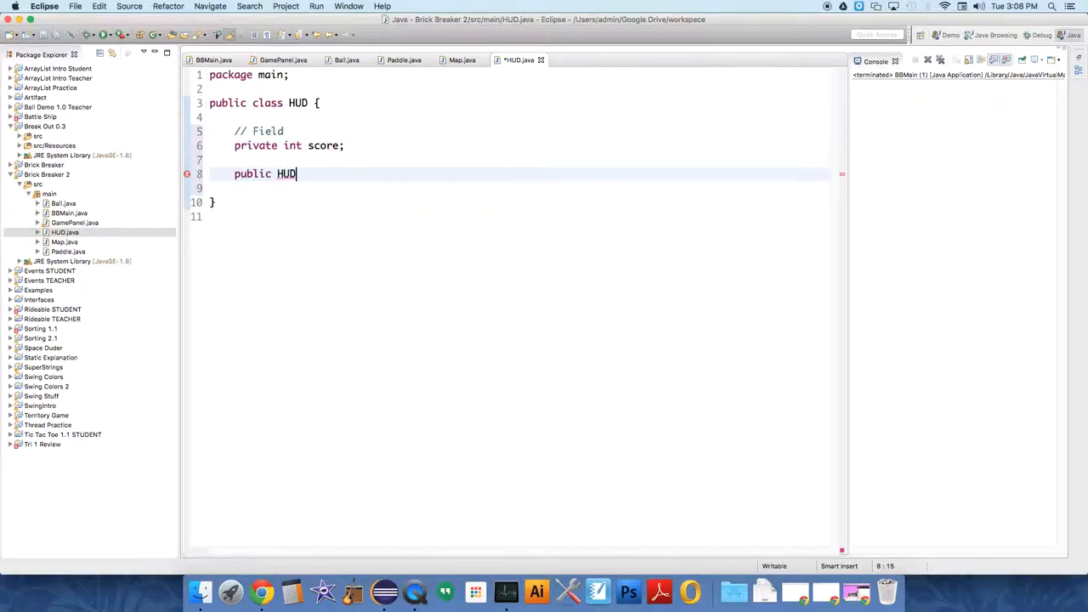
type("() {")
type("//")
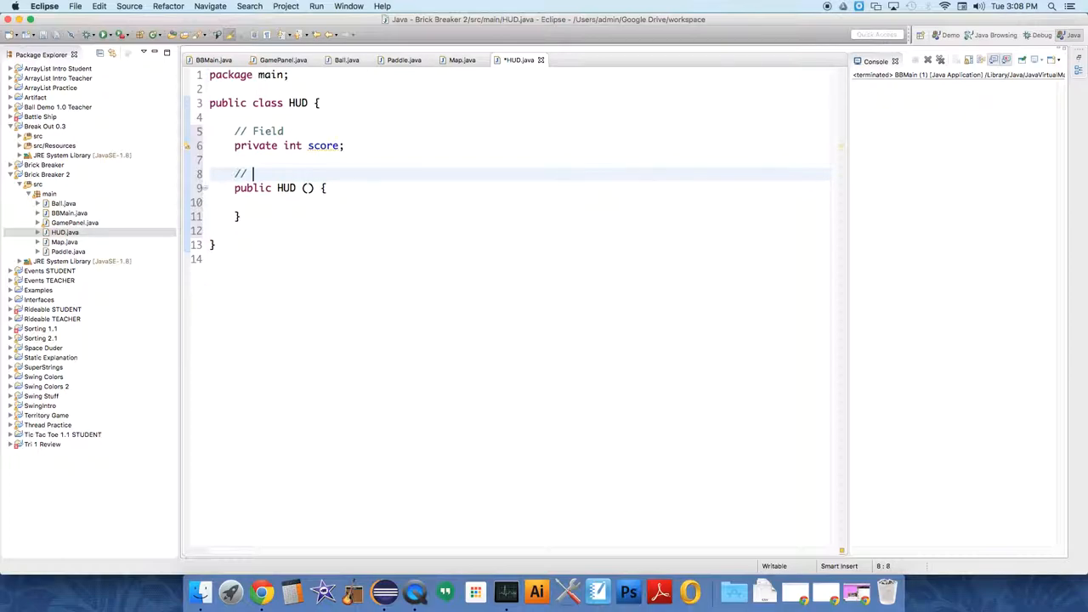
- Label the constructor, call init() inside it, and write public void init() setting score = 0
type("constructor")
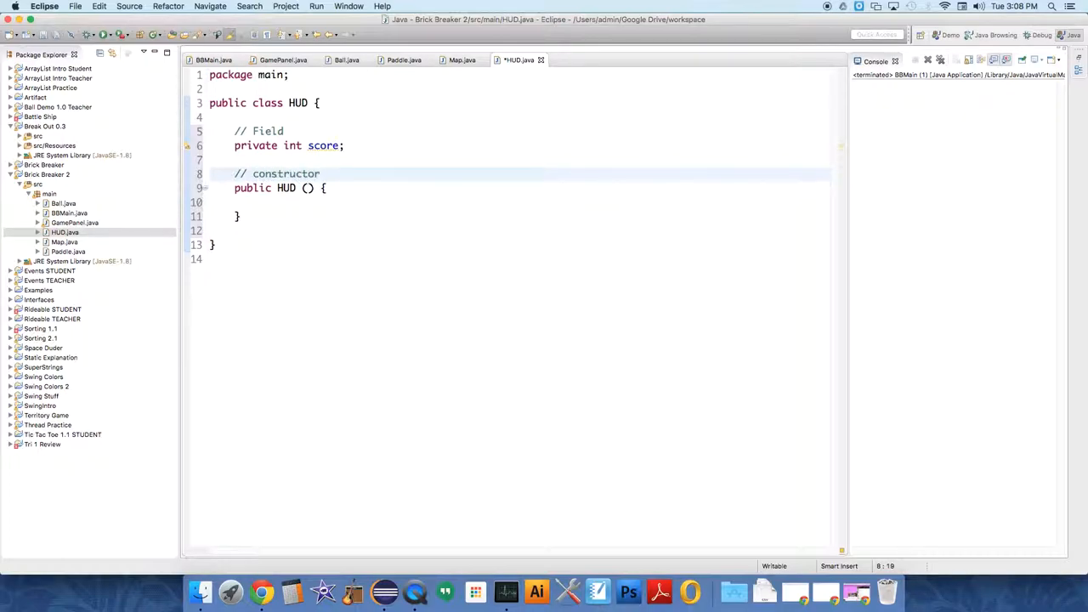
key("Return")
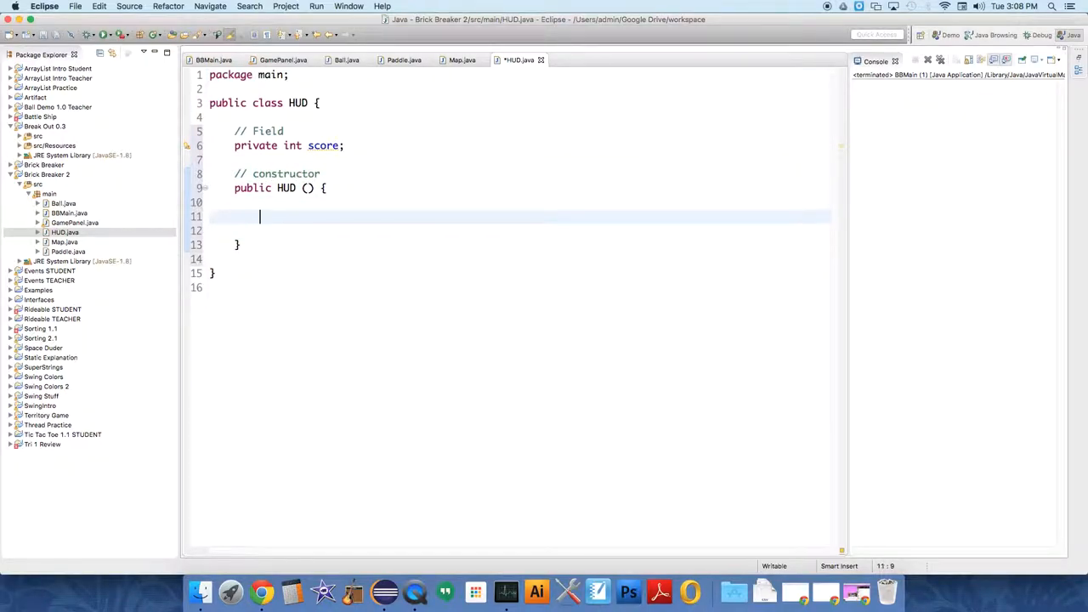
type("ini")
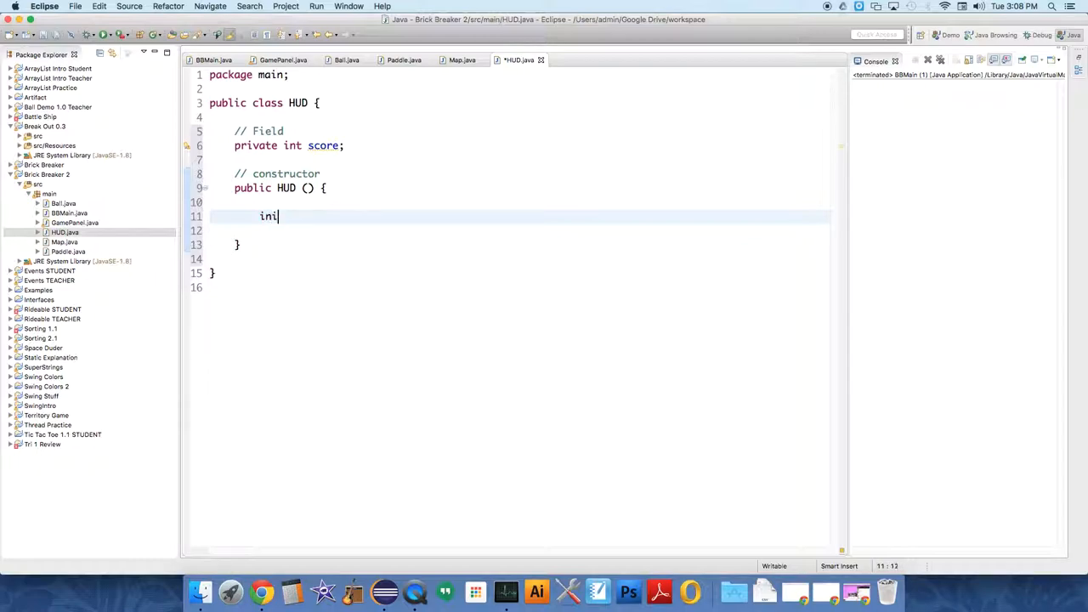
type("t();")
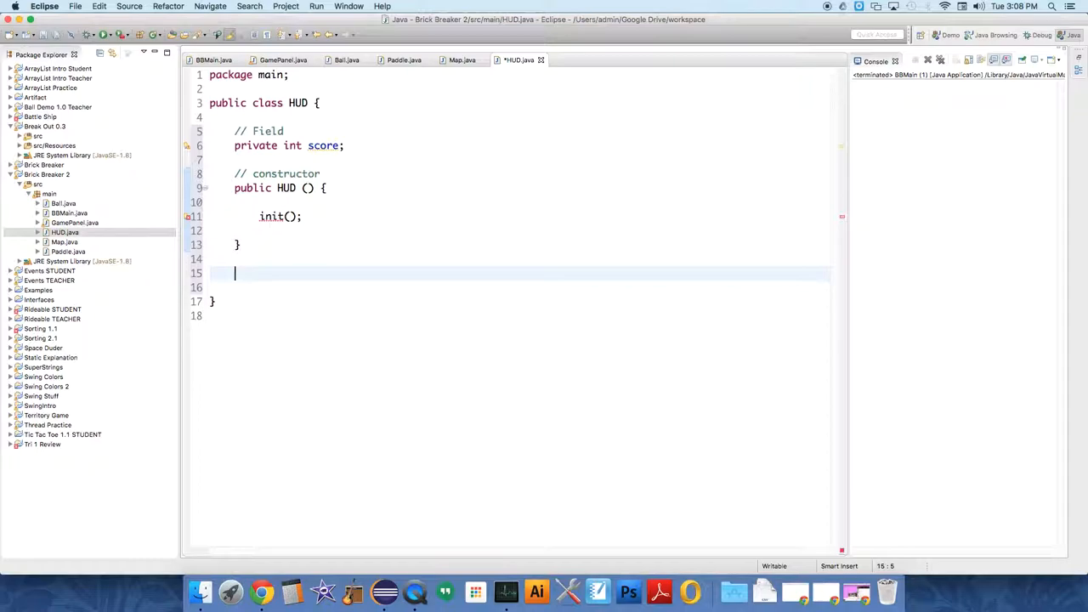
type("public vo")
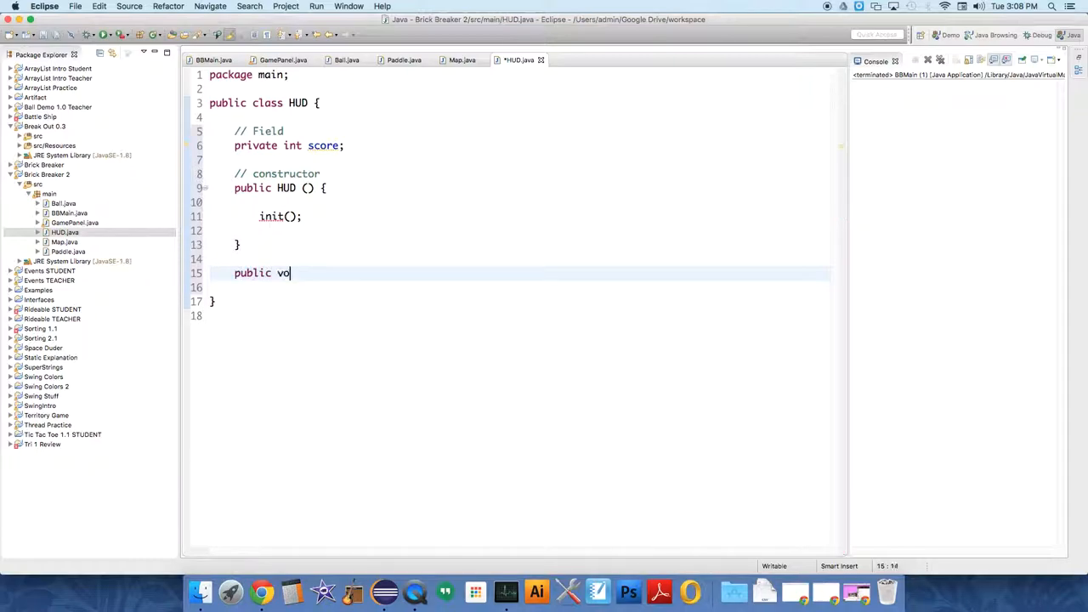
type("id init() {")
left_click(518, 287)
type("score")
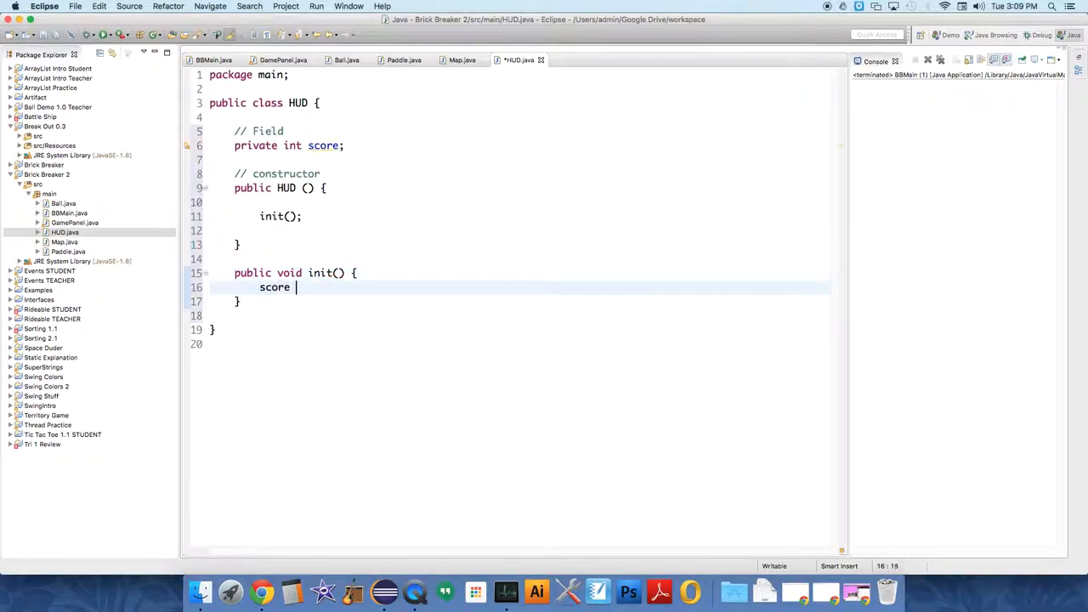
type("= 0;")
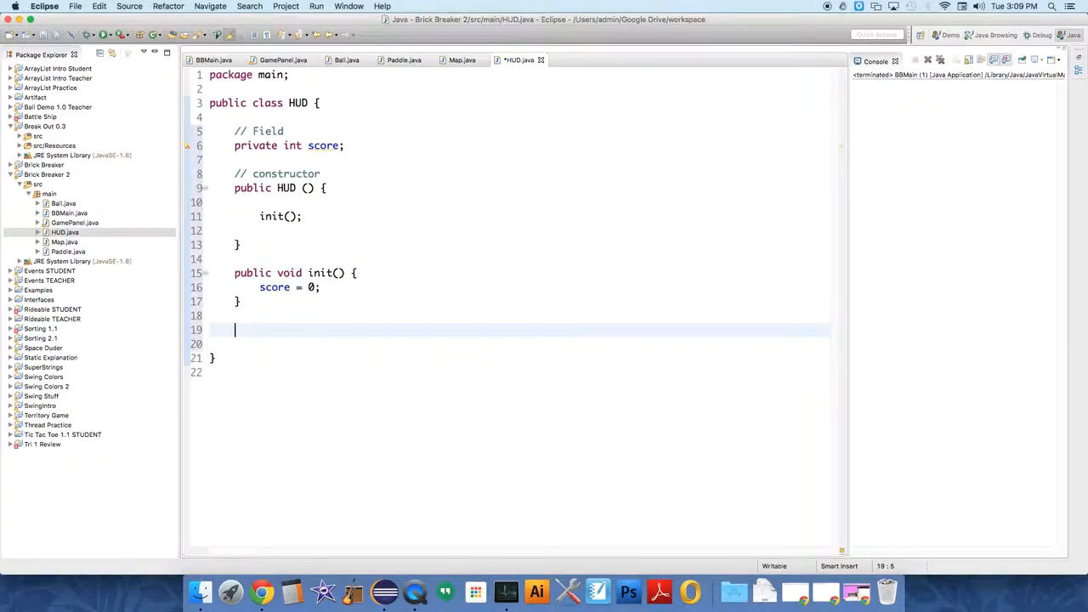
- Type public void draw(Graphics2D g) { below the init method
type("publi")
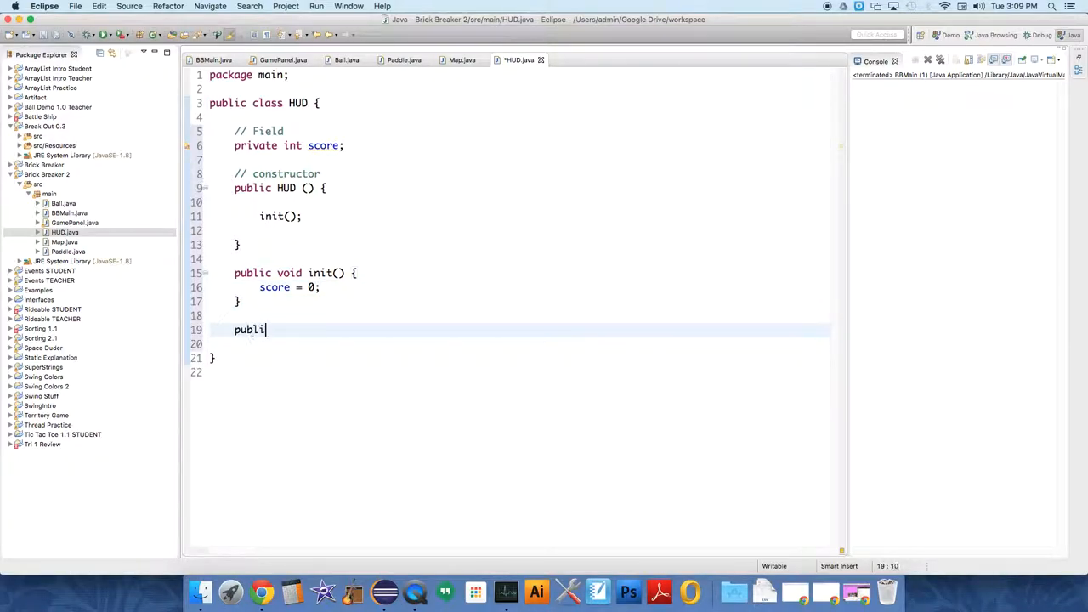
type("c")
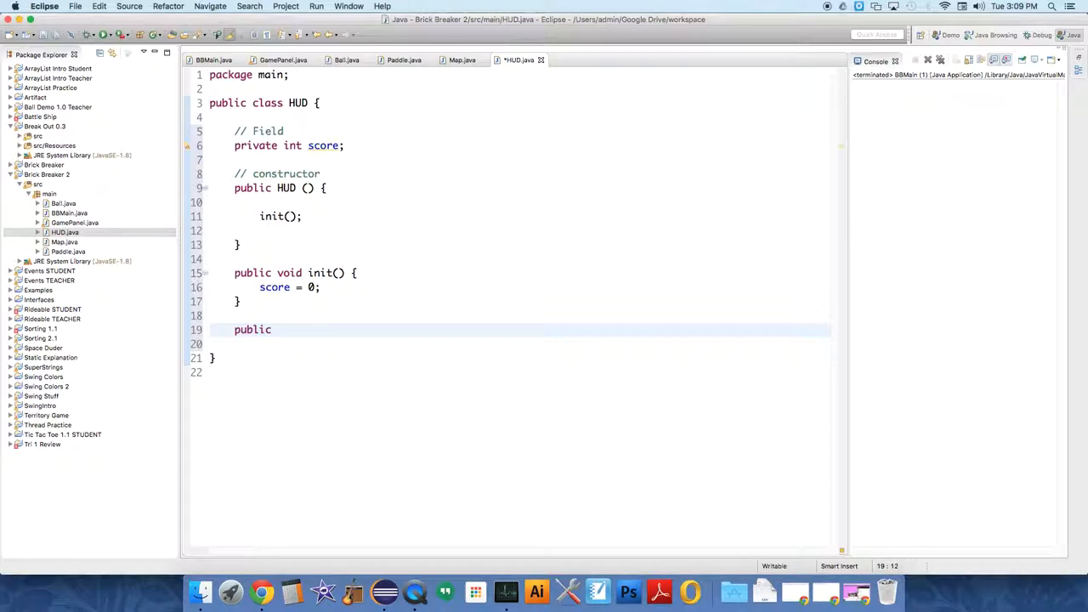
type("void draw")
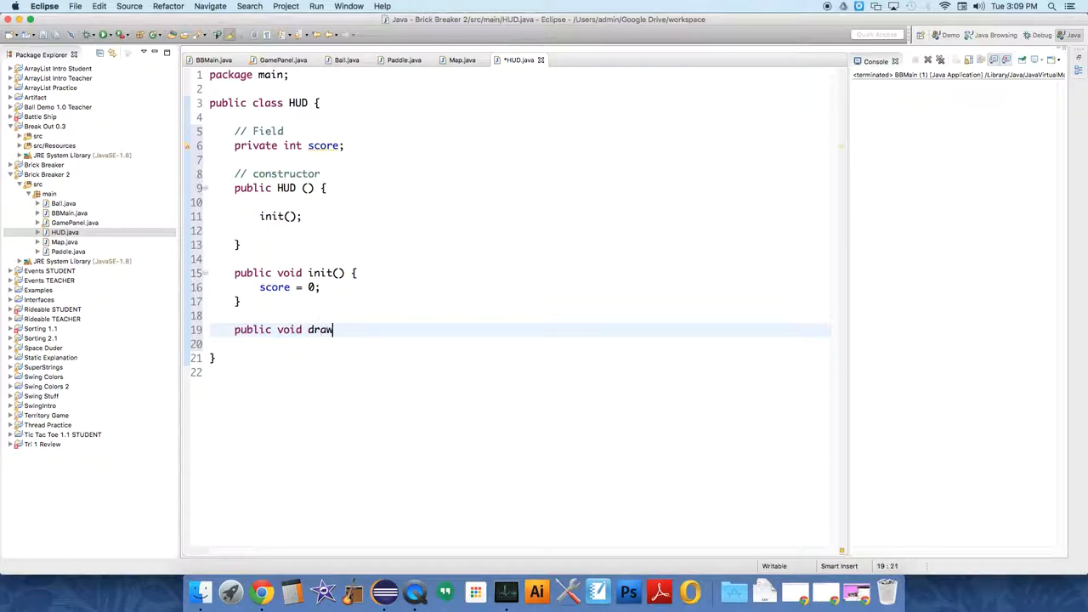
type("(Graphics)")
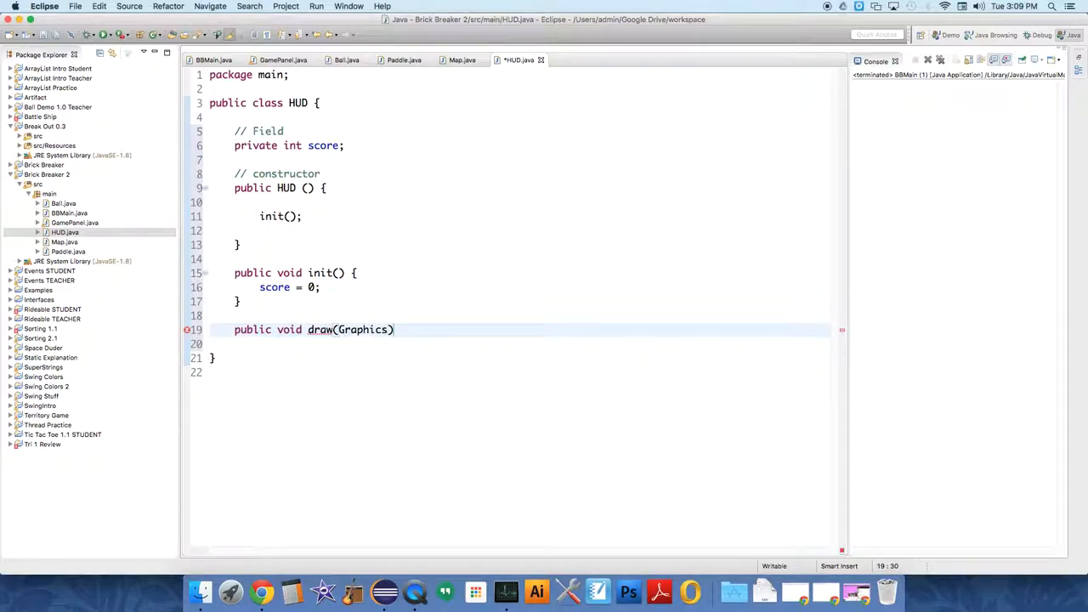
type("2D g")
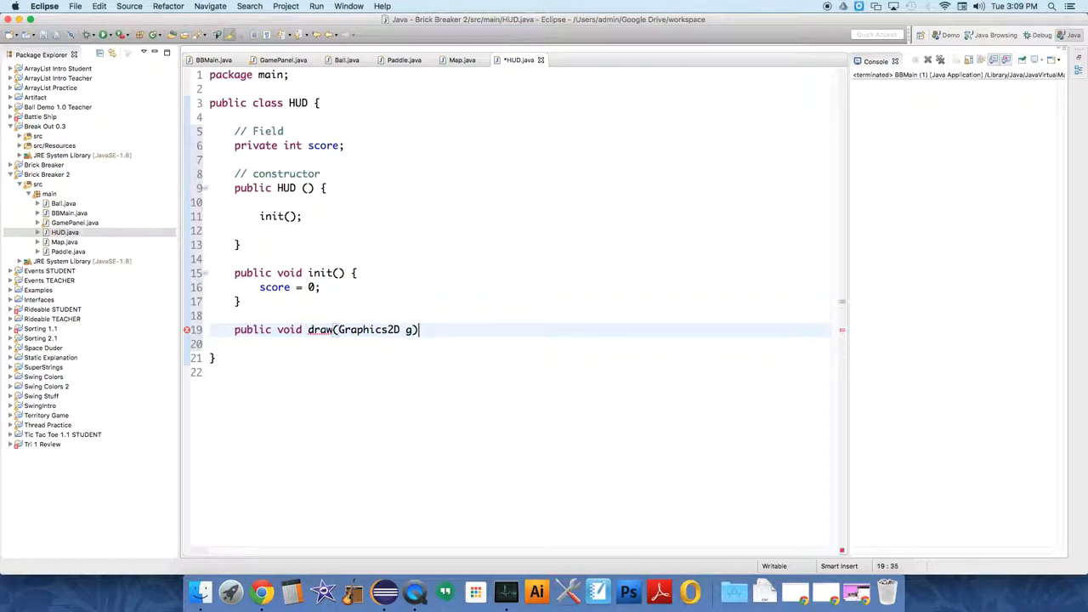
type("{")
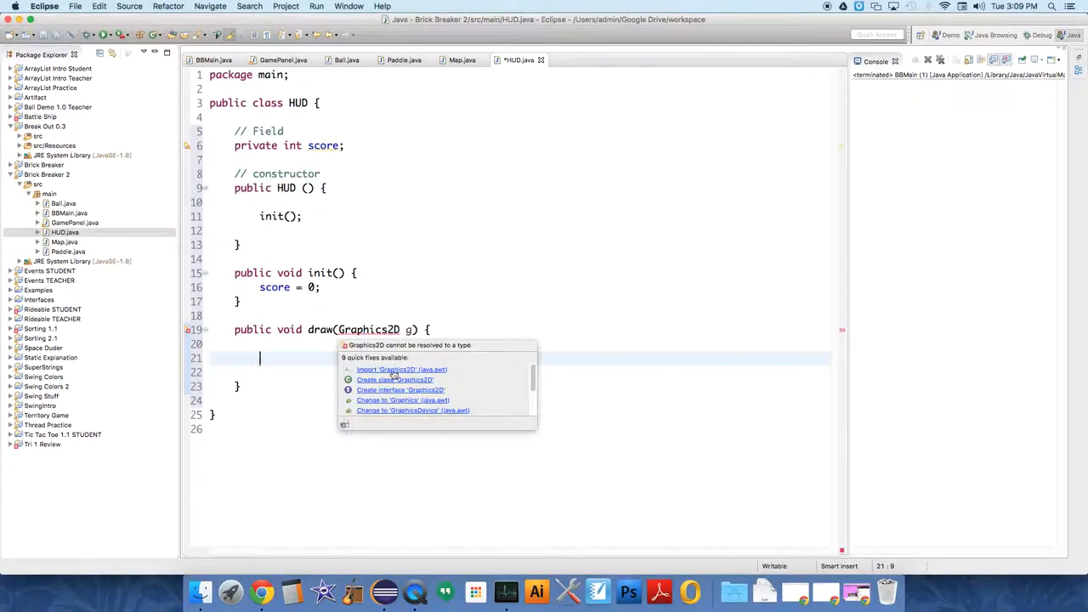
- Import Graphics2D, set color to Color.RED and draw "Score: " + score at 20, 20
left_click(401, 369)
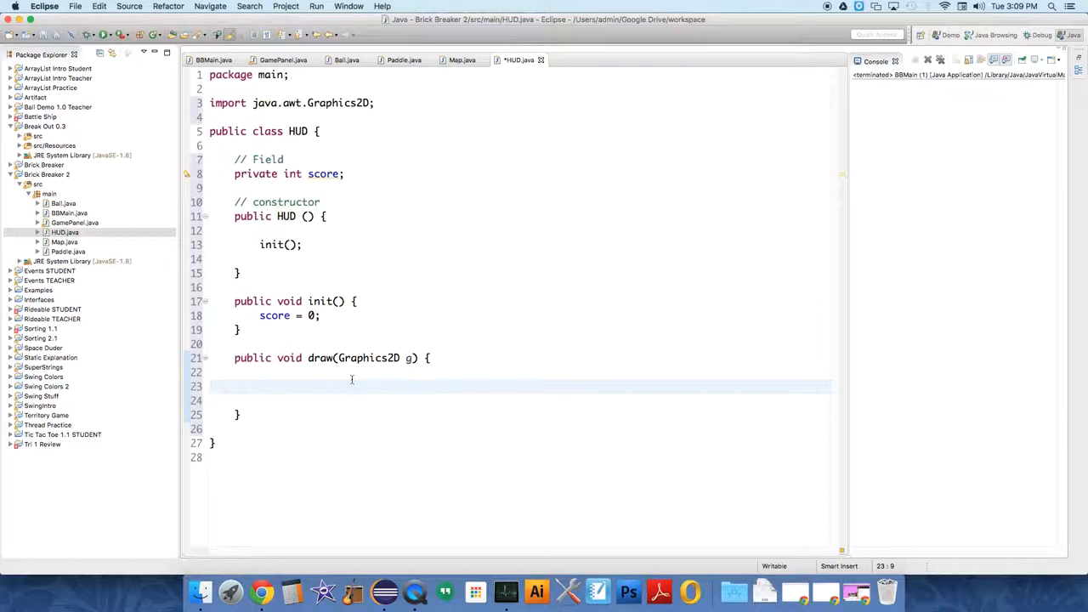
type("g.setColor(Color.RED);")
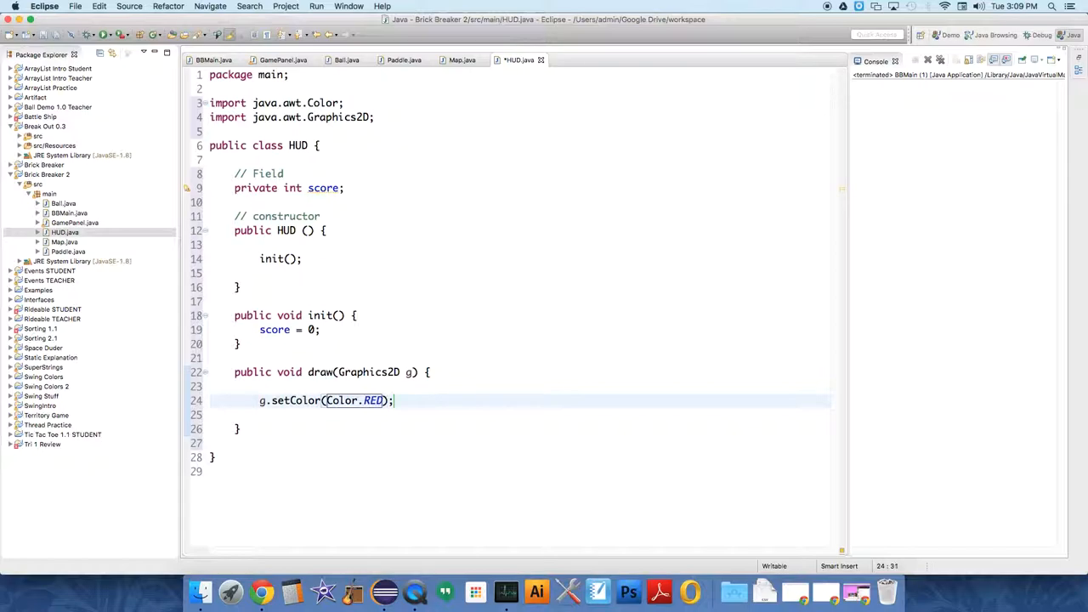
type("g.draw")
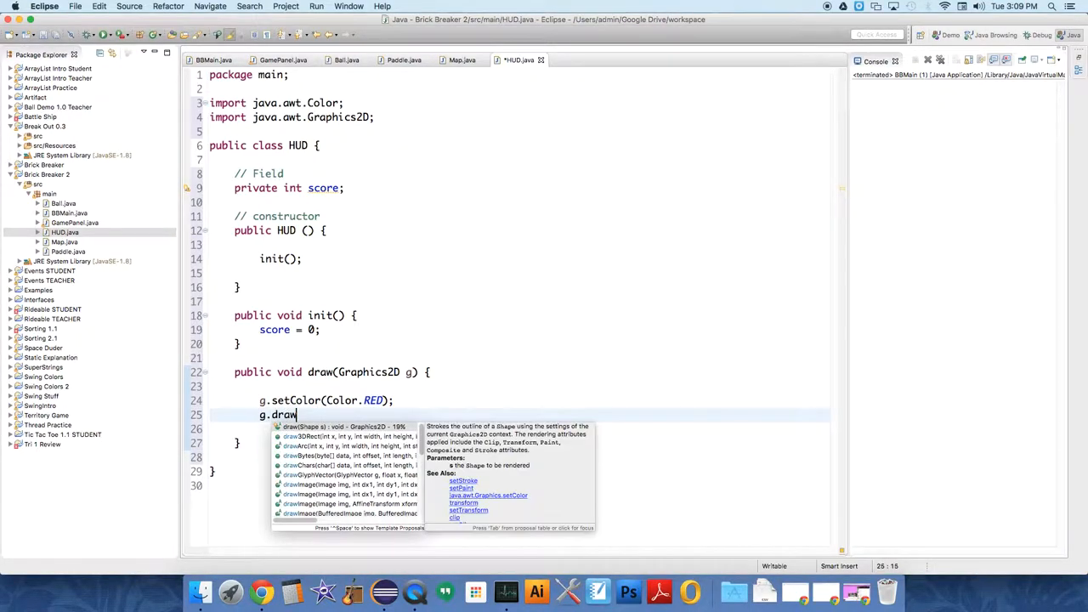
type("String(\"Score: \" + , x, y);")
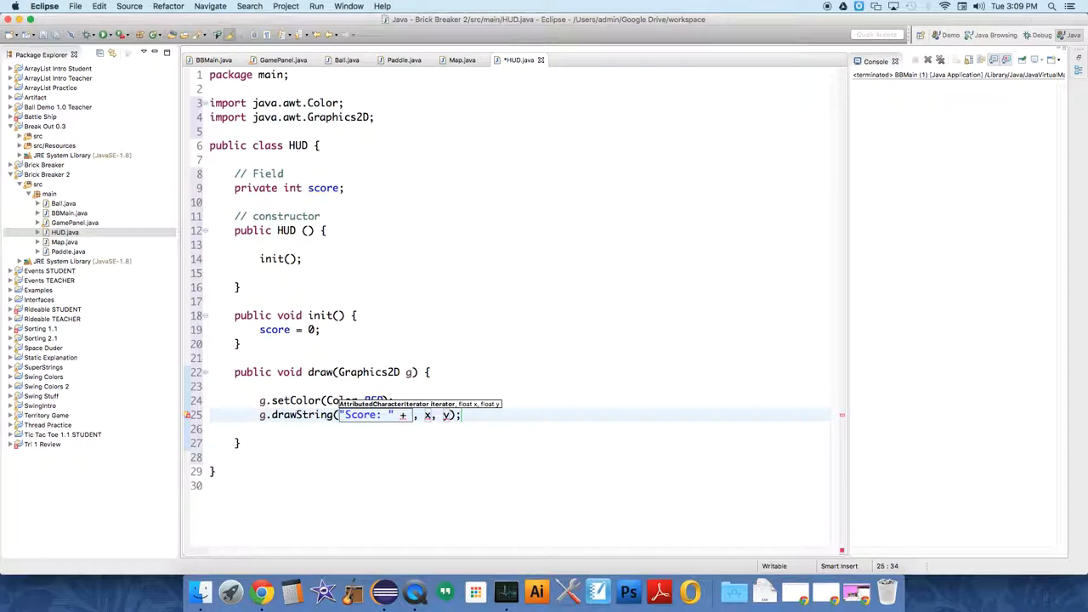
type("score")
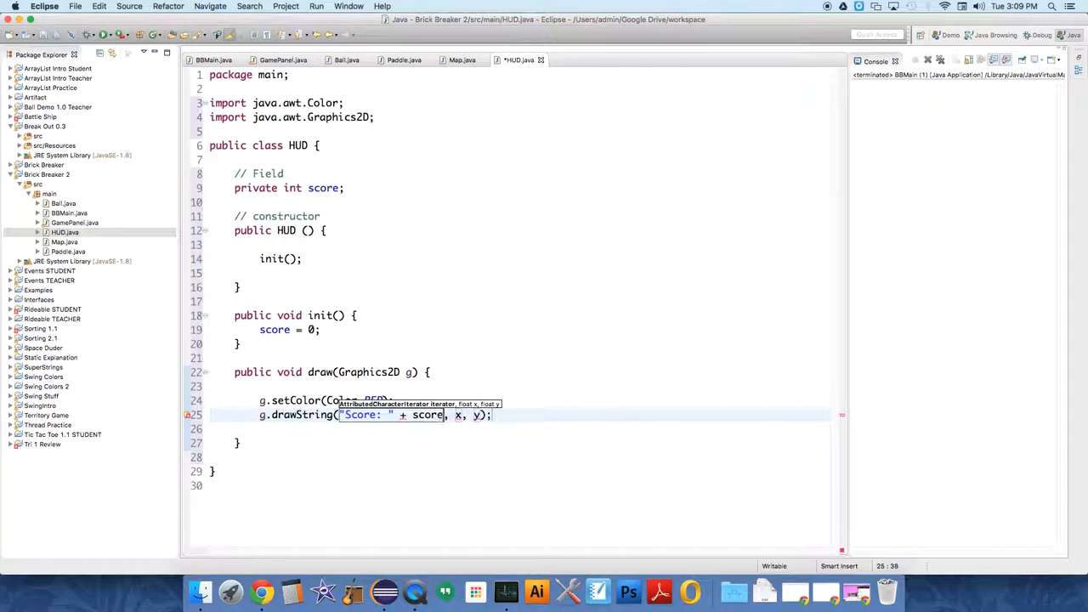
type("20, 20")
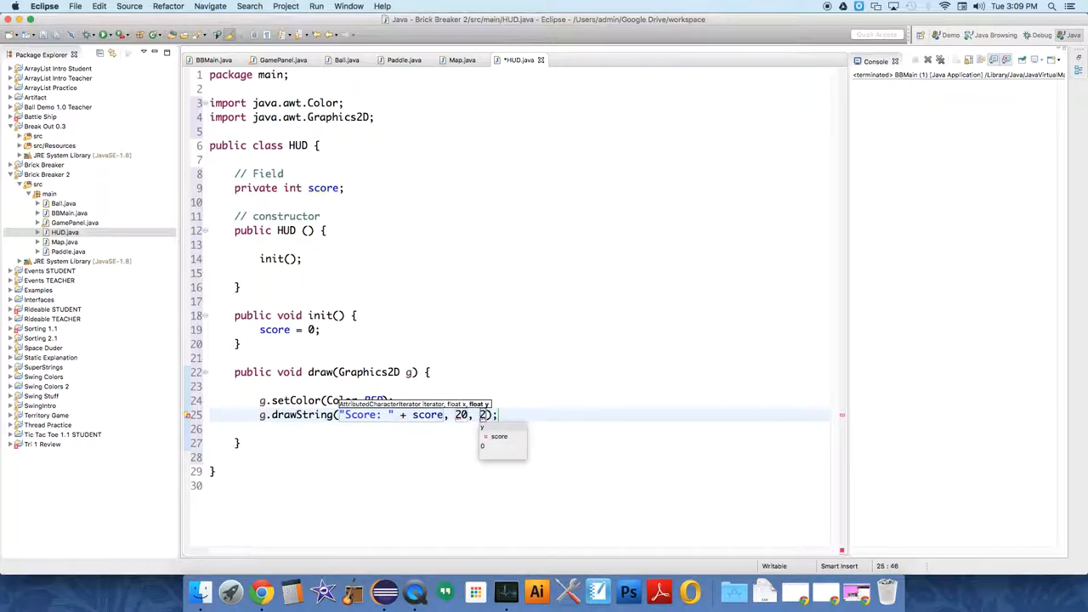
type(")")
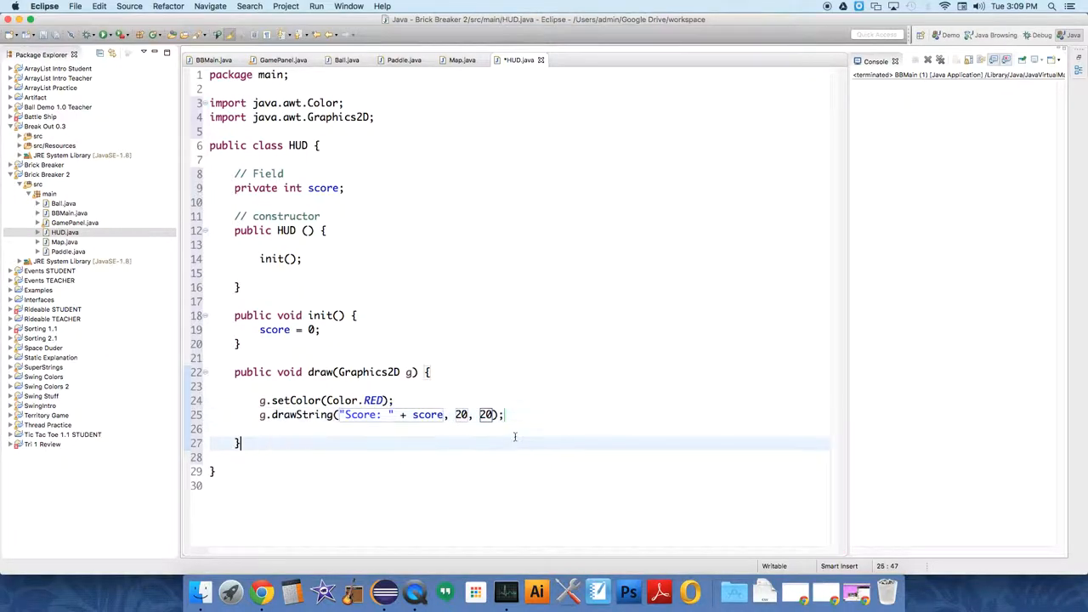
left_click(365, 443)
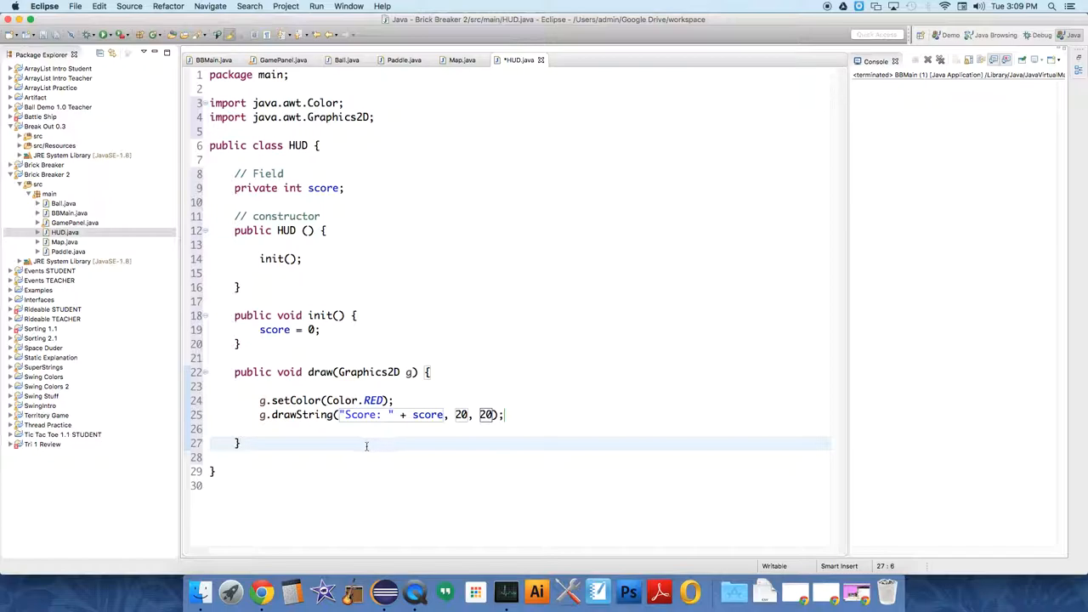
- Write public int getScore() { return score; } below the draw method
type("pu")
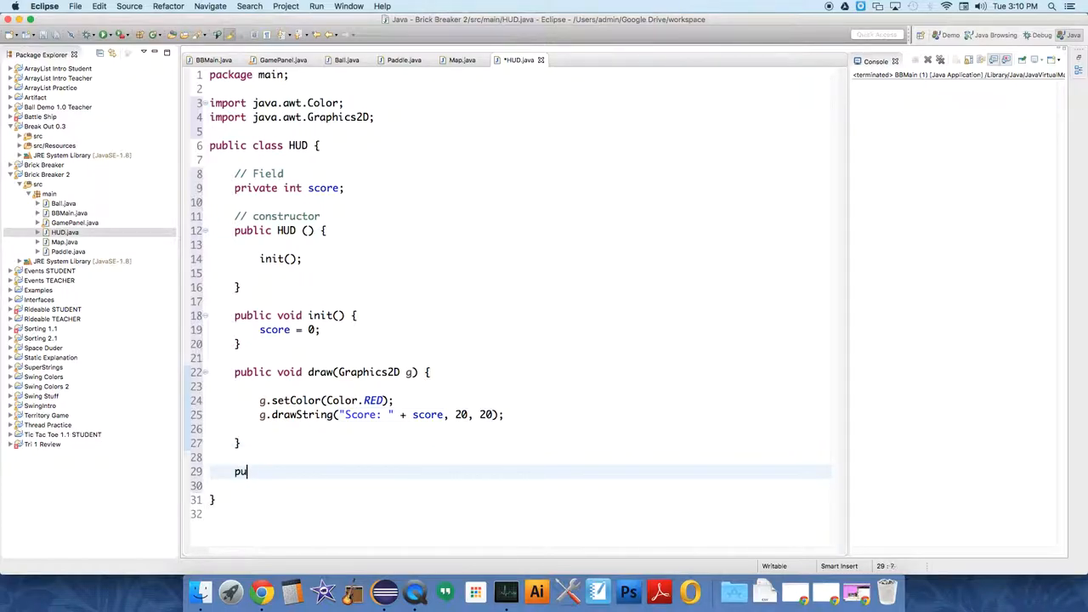
type("blic")
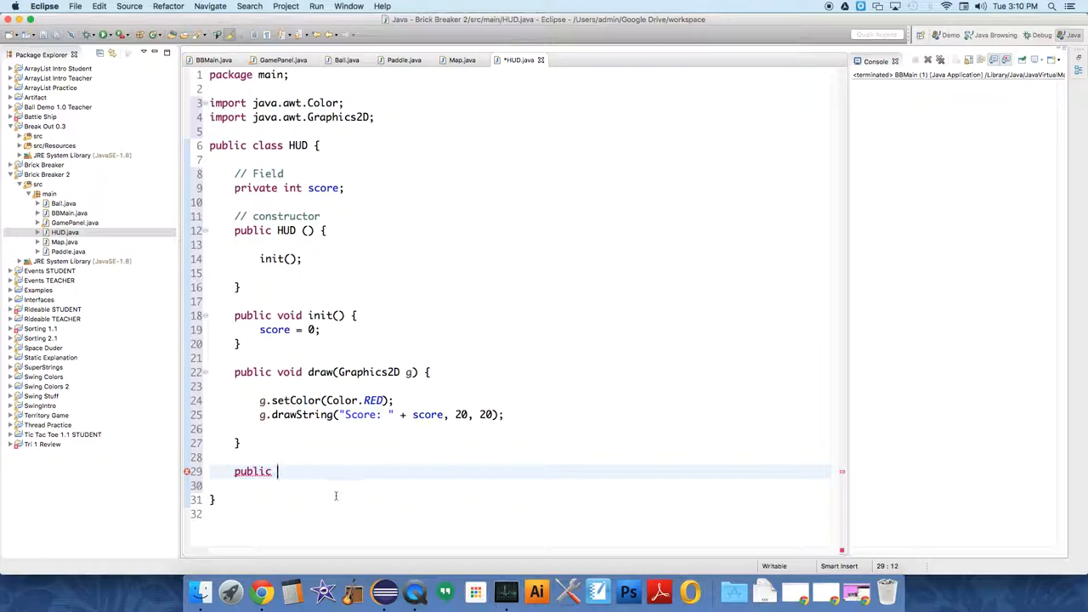
type("i")
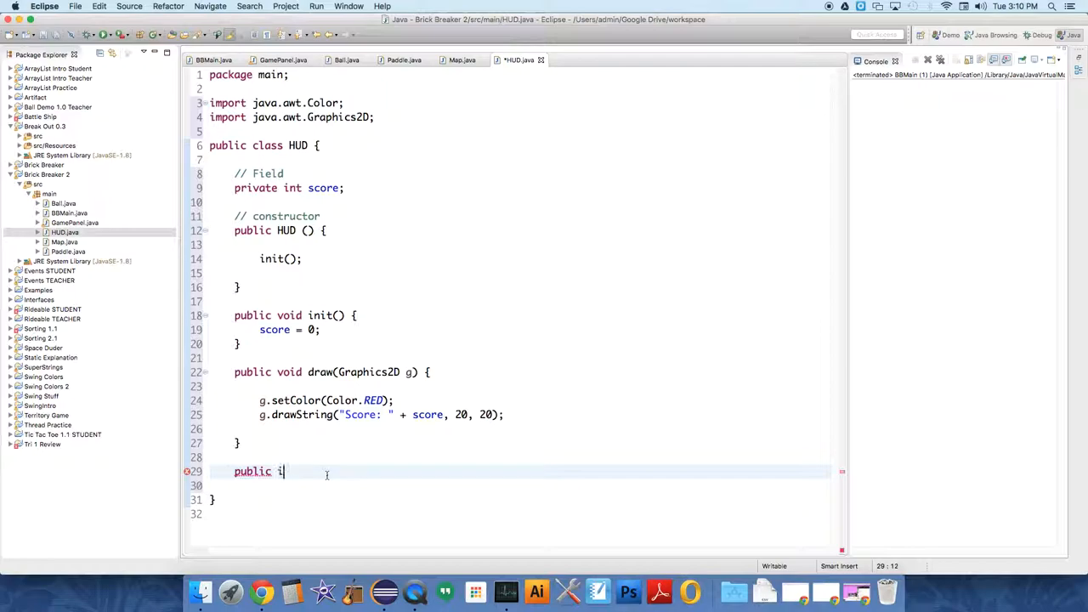
type("nt")
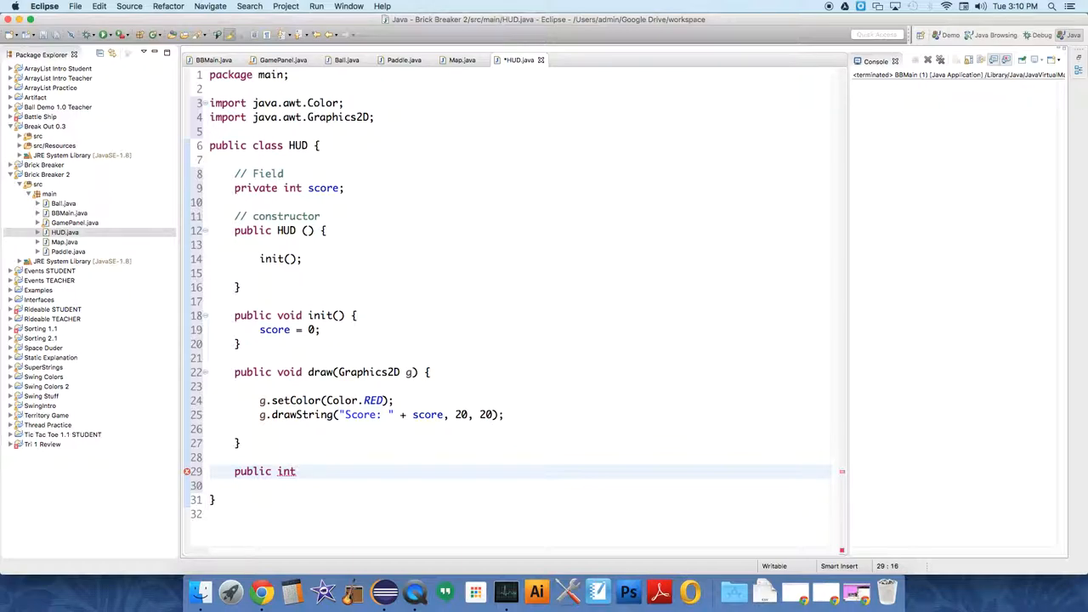
type("getScore(")
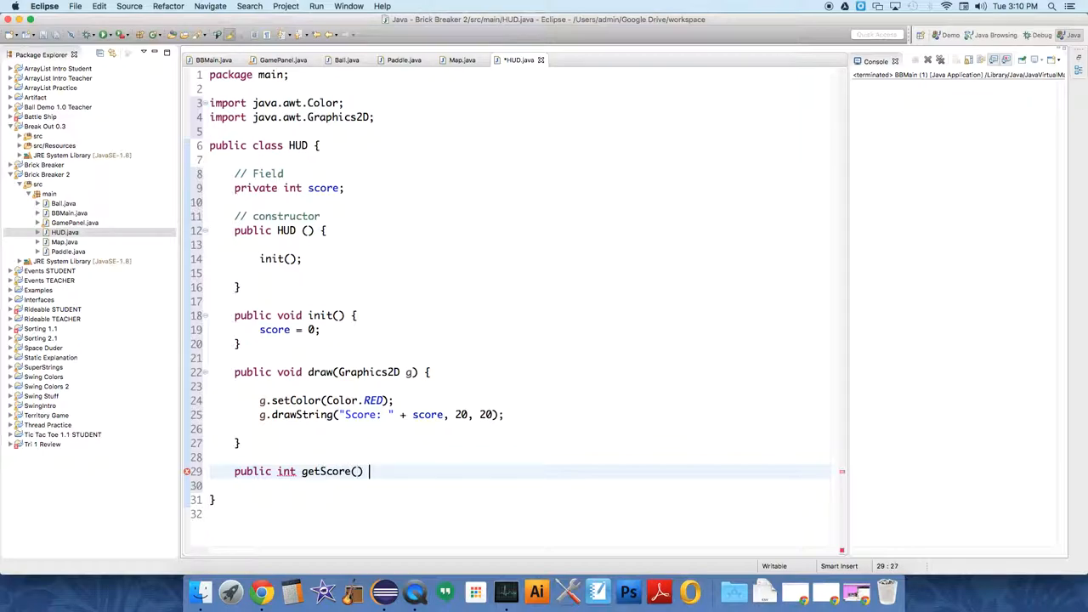
type("{ return")
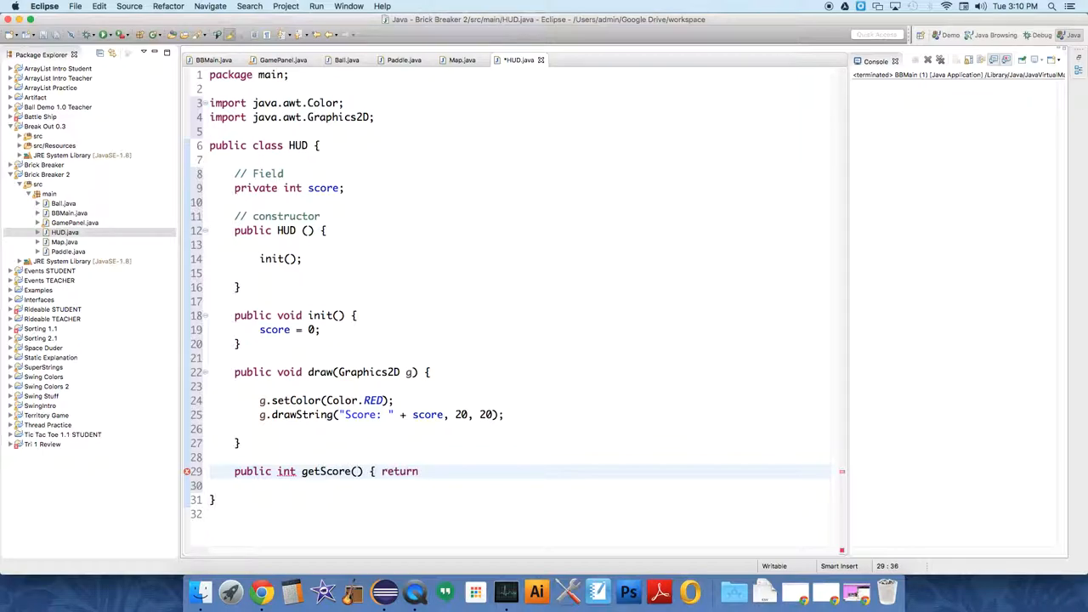
type("score;")
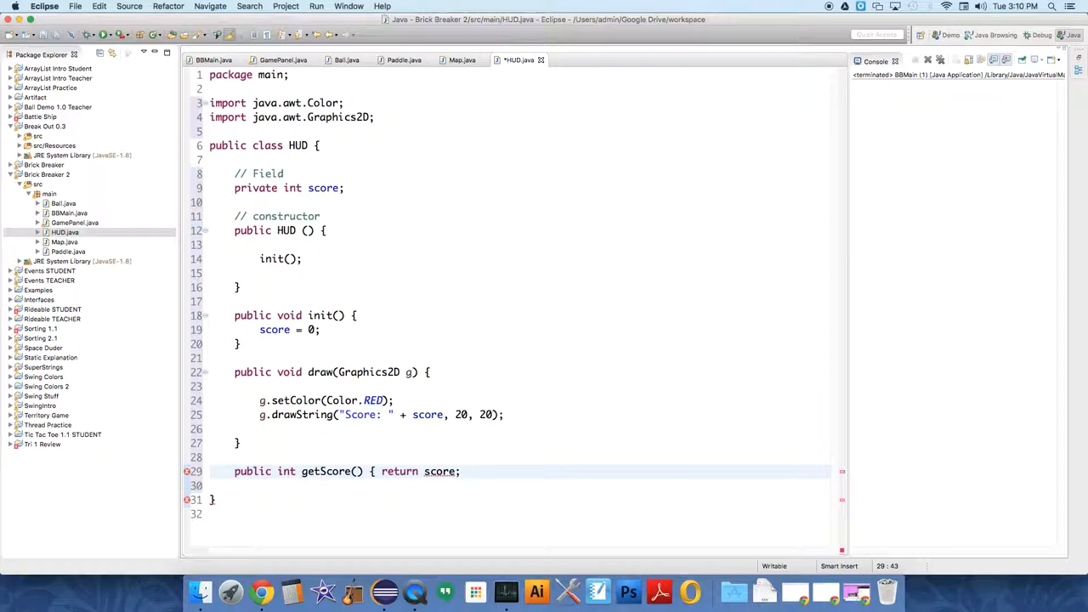
type("}")
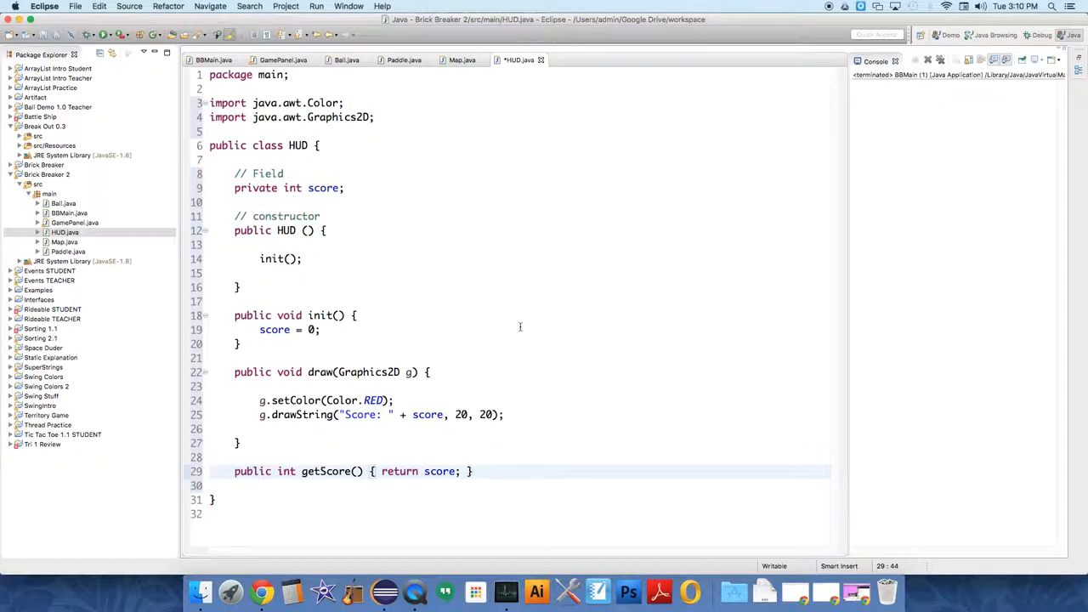
- In GamePanel.java, declare a HUD field named theHud under the entity fields
left_click(283, 59)
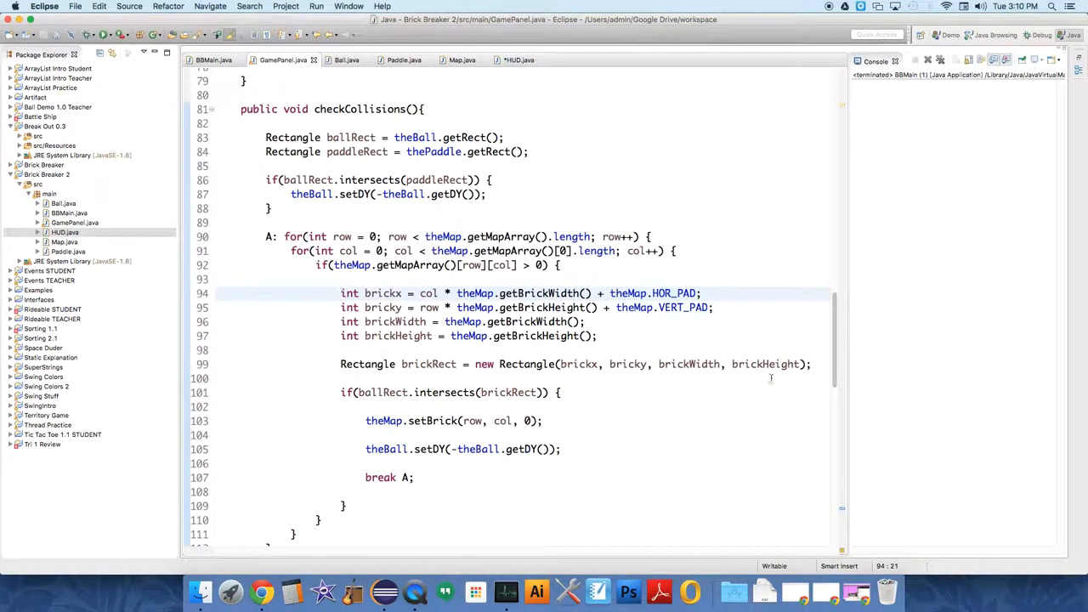
scroll("up", 3)
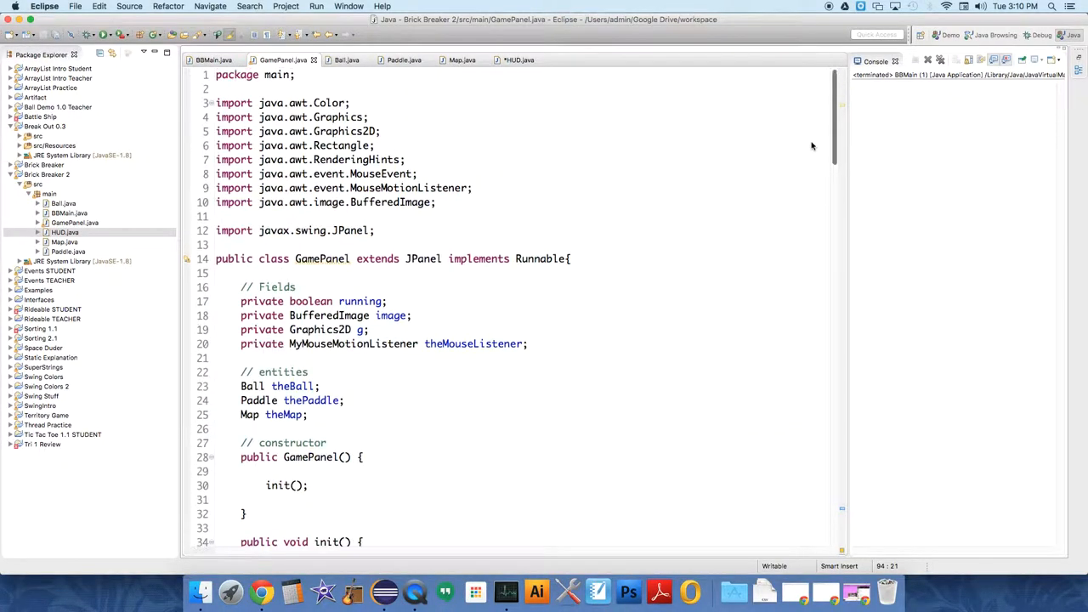
scroll("down", 3)
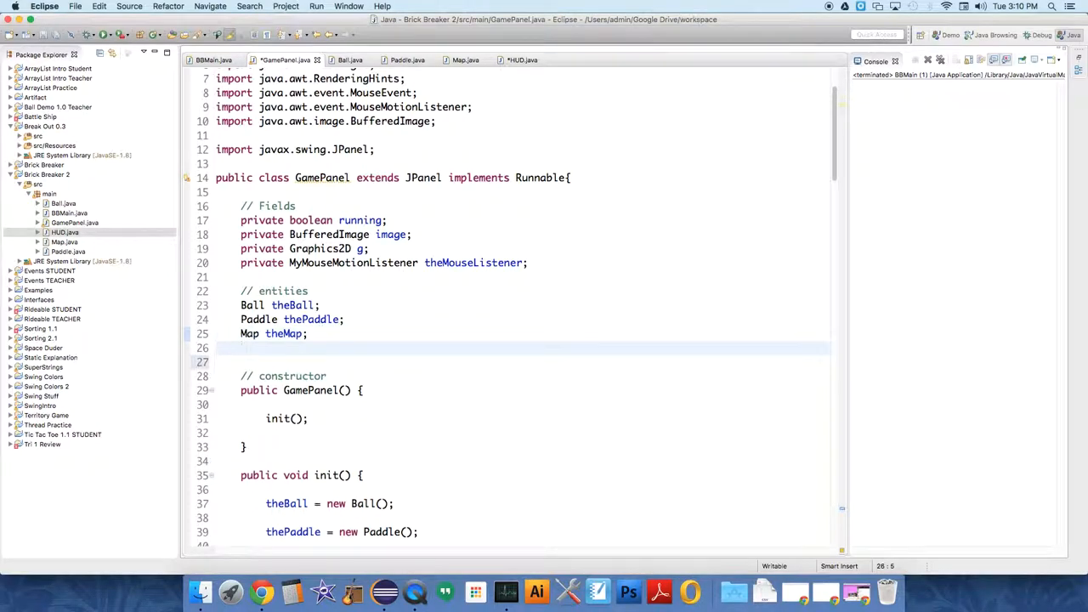
type("HUD")
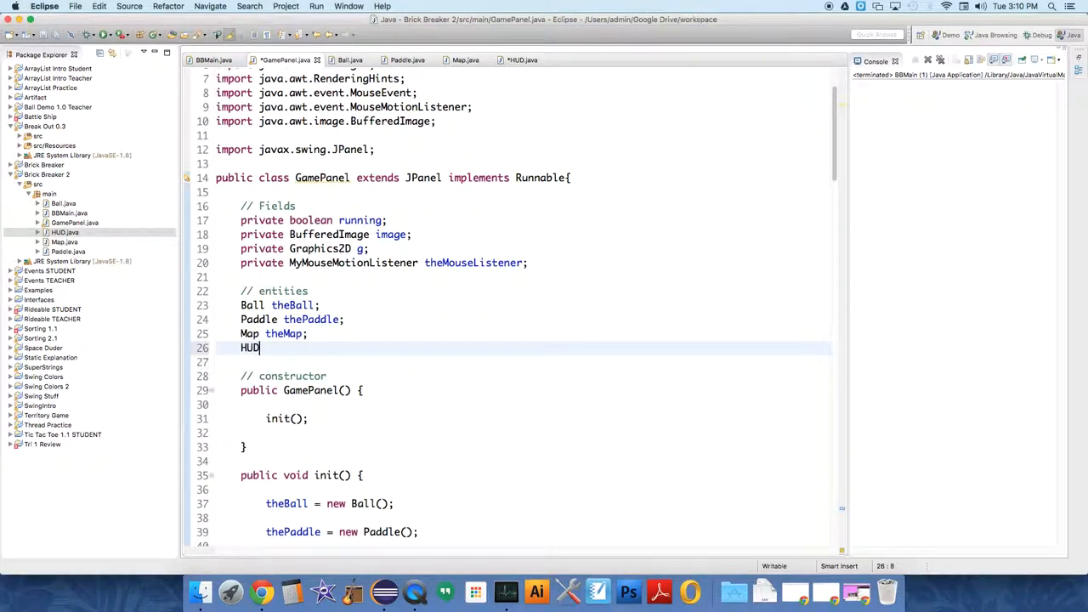
type("theH")
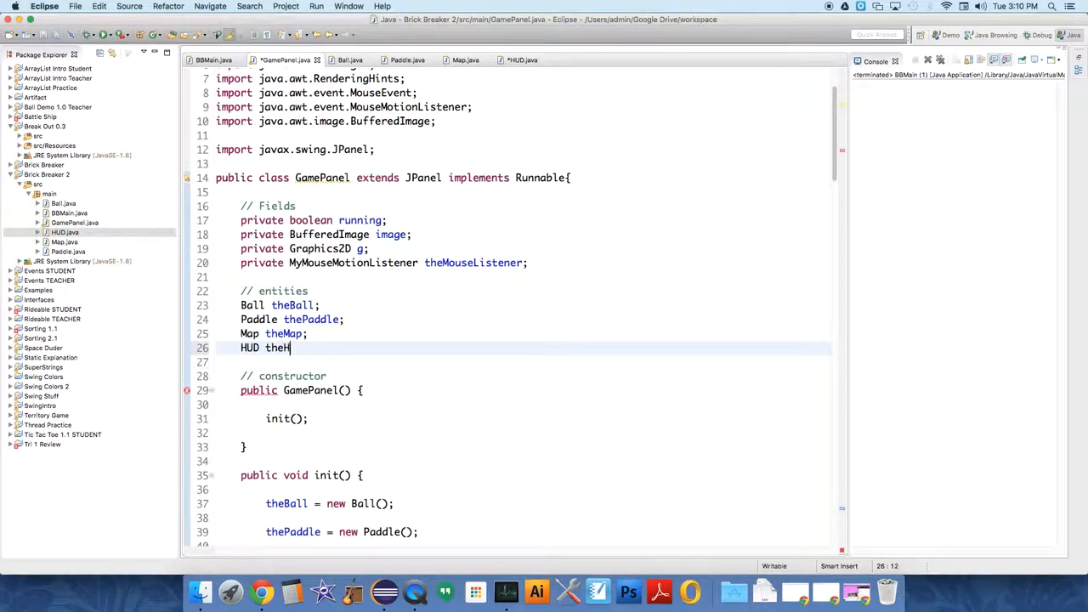
type("ud;")
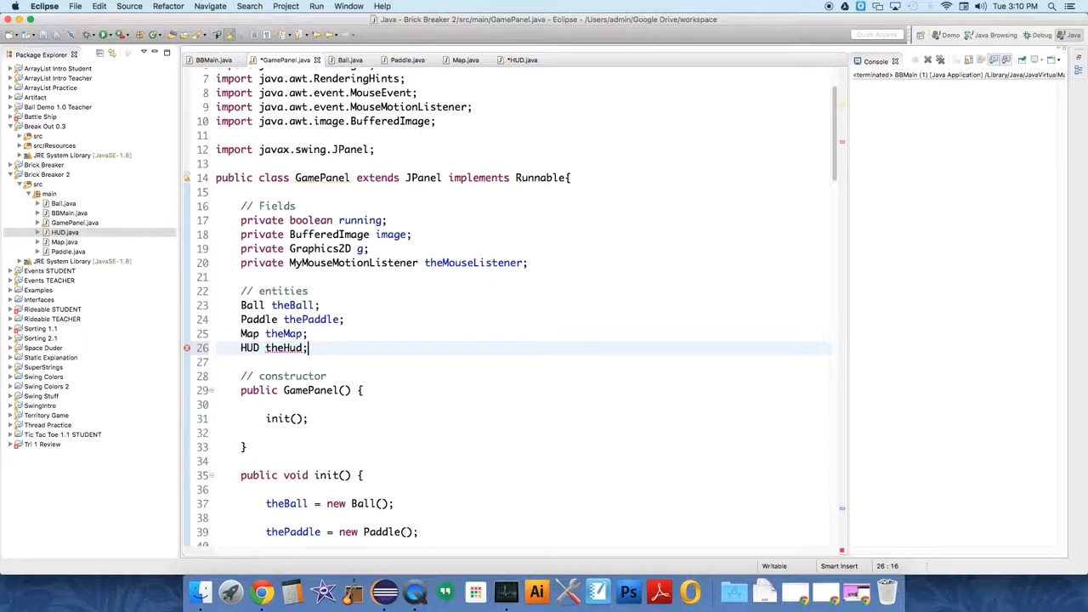
- Add theHud = new HUD(); to init() after theMap
scroll("down", 3)
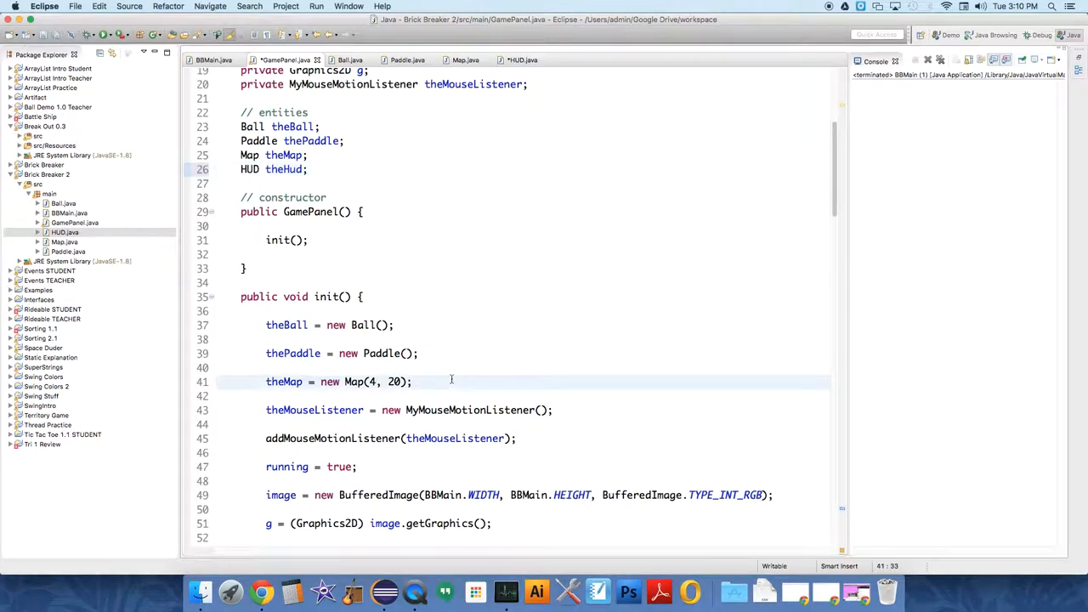
type("t")
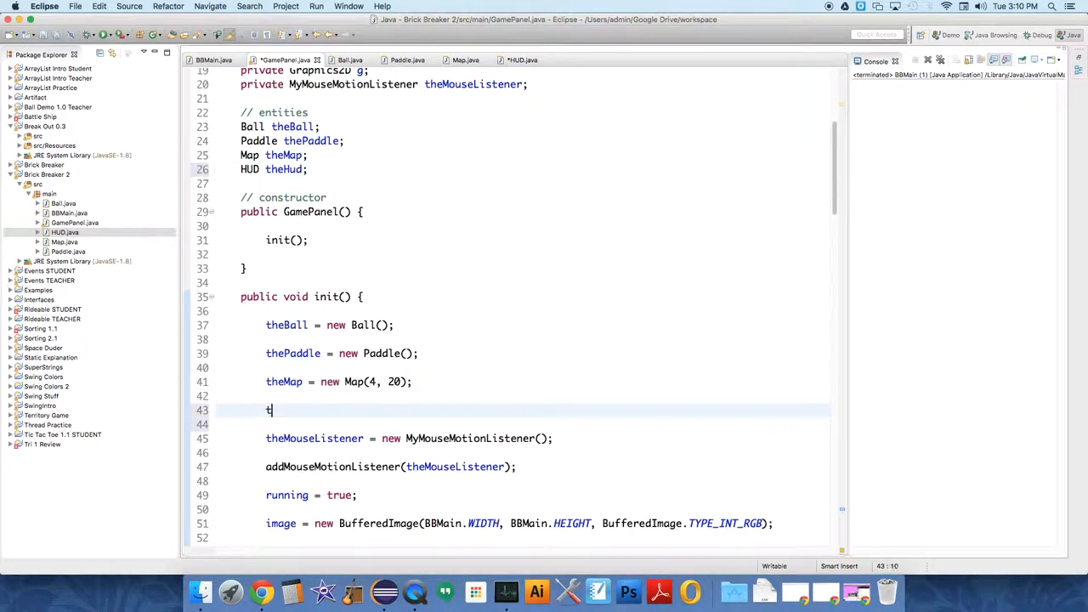
type("heHud =")
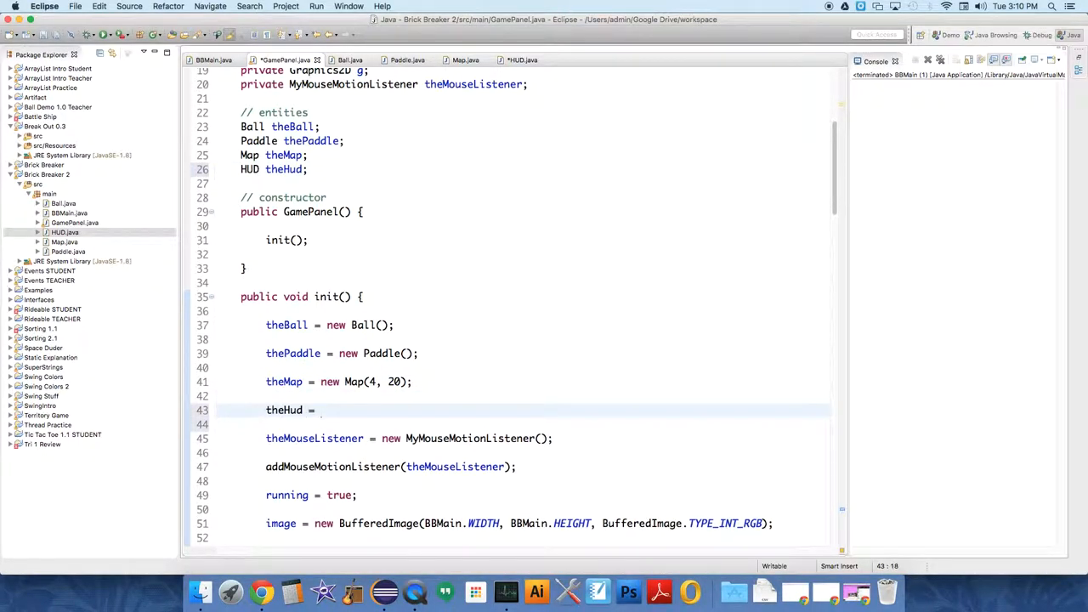
type("new HUD")
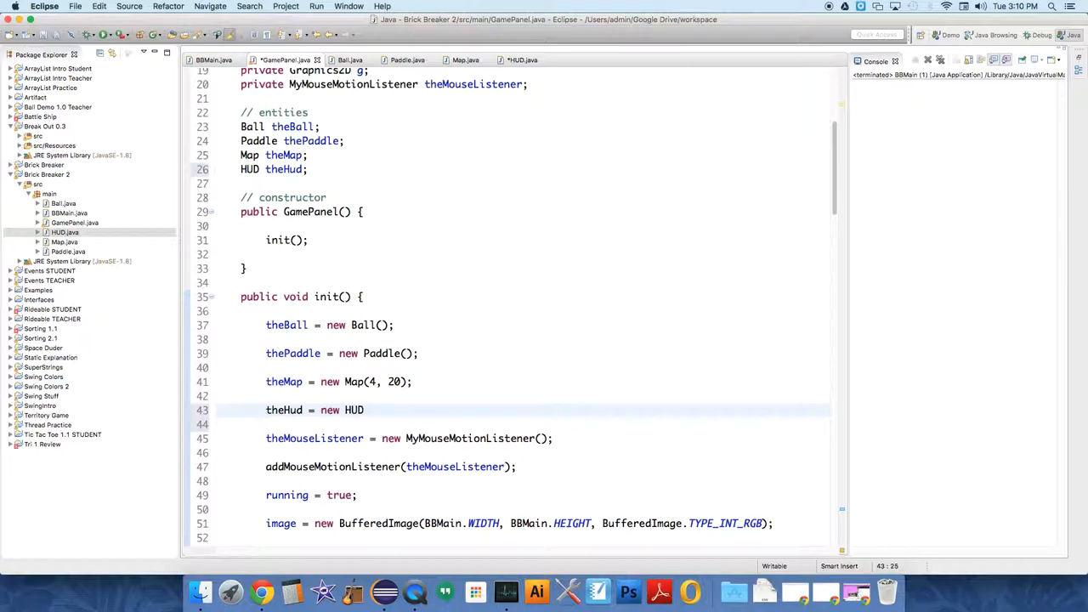
type("();")
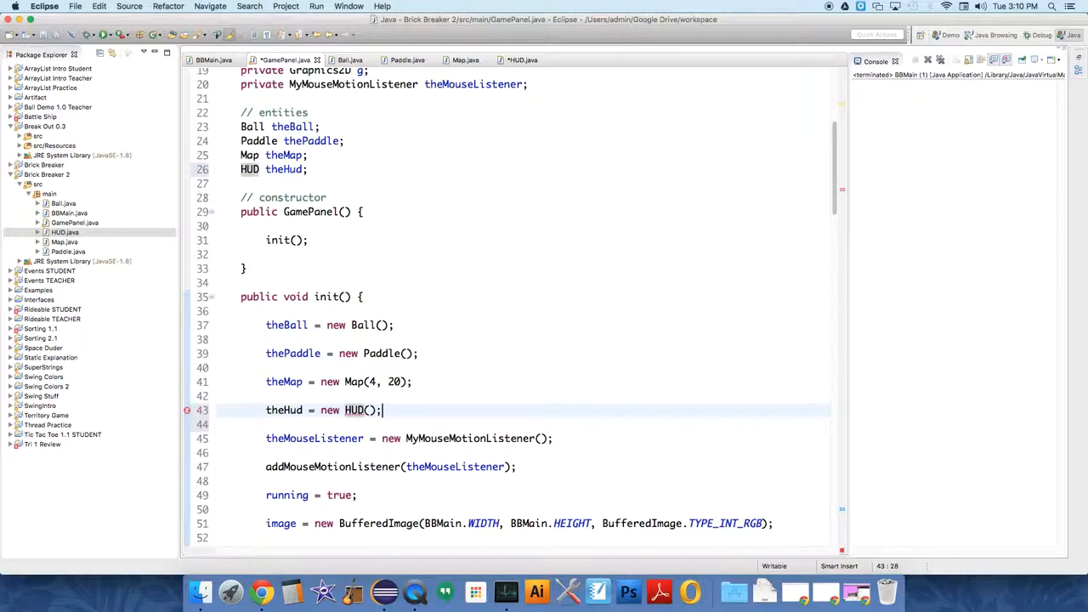
- Add theHud.addScore(50); after the ball bounce in checkCollisions' brick-hit block
scroll("down", 3)
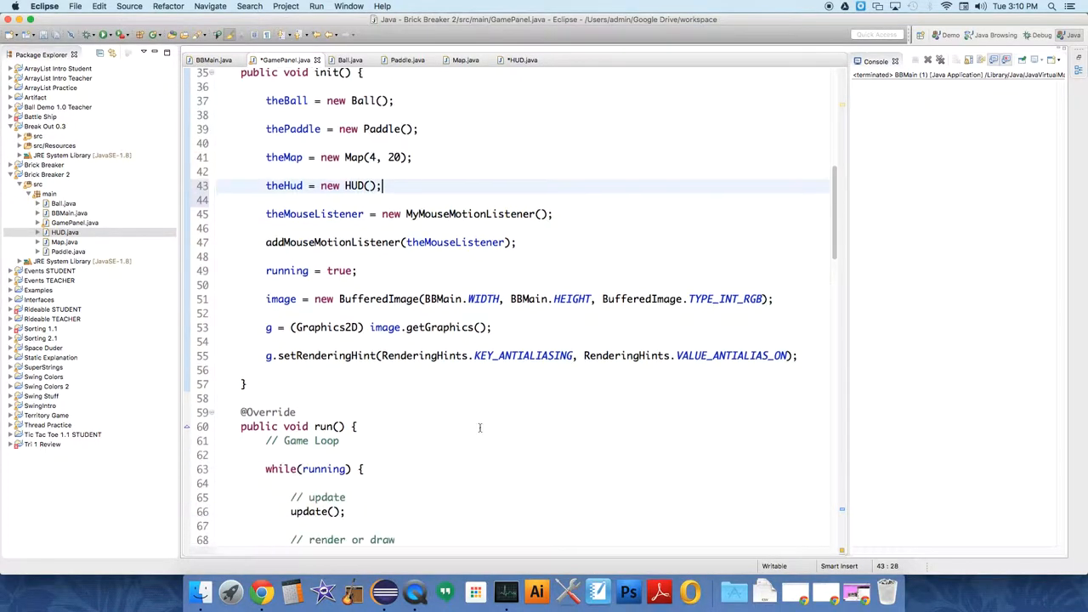
scroll("down", 3)
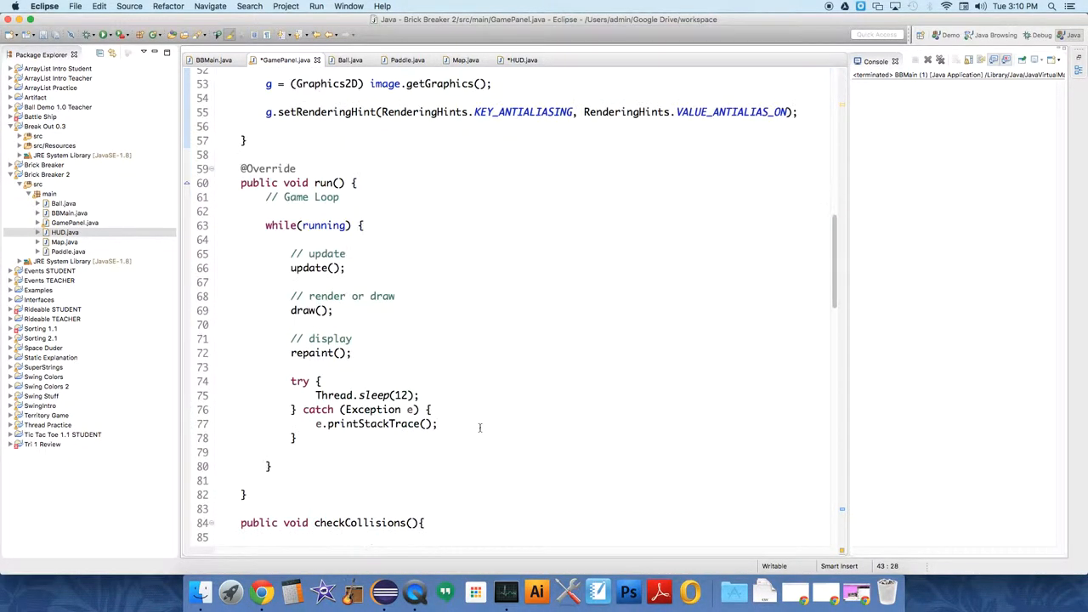
scroll("down", 3)
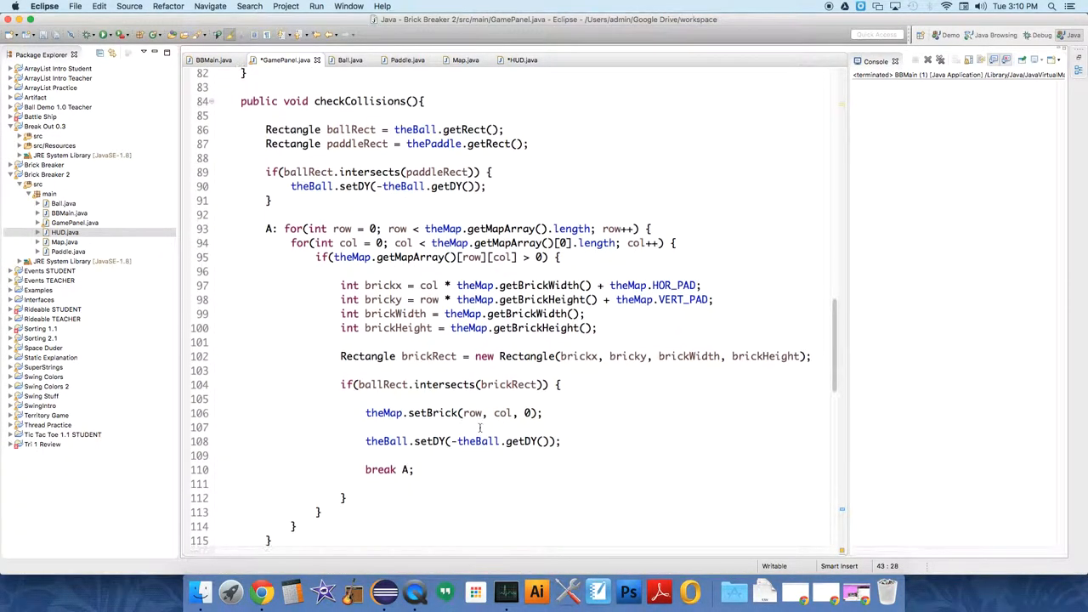
scroll("down", 3)
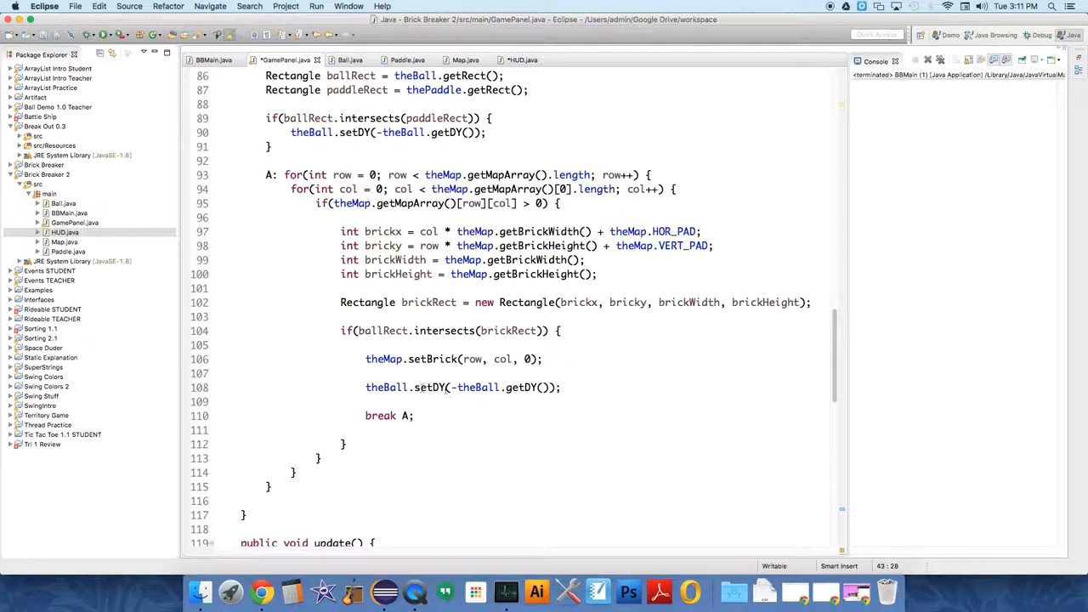
left_click(548, 401)
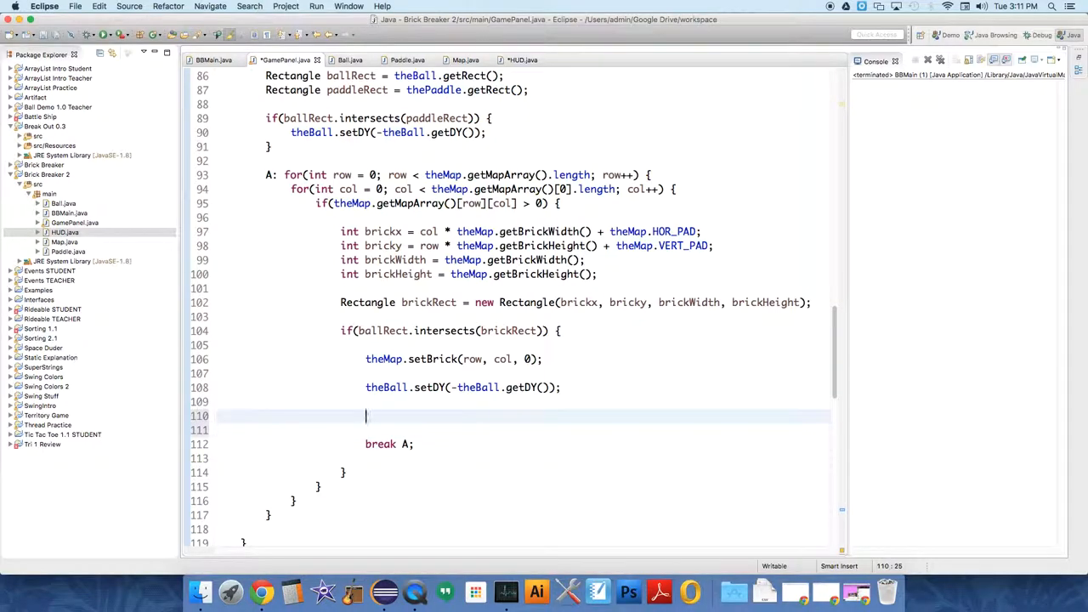
type("theHud")
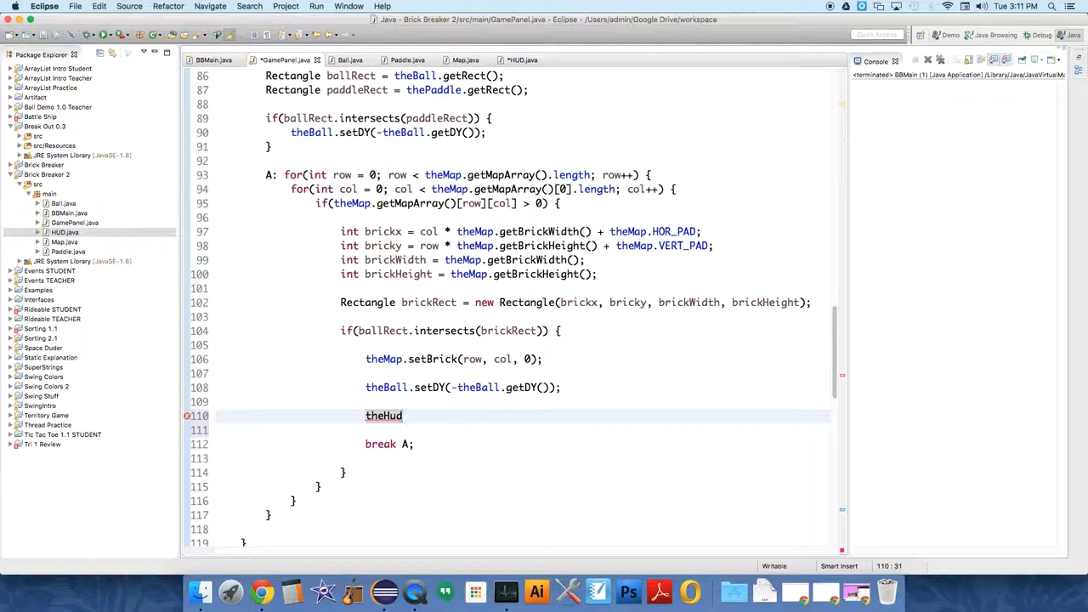
type(".addS")
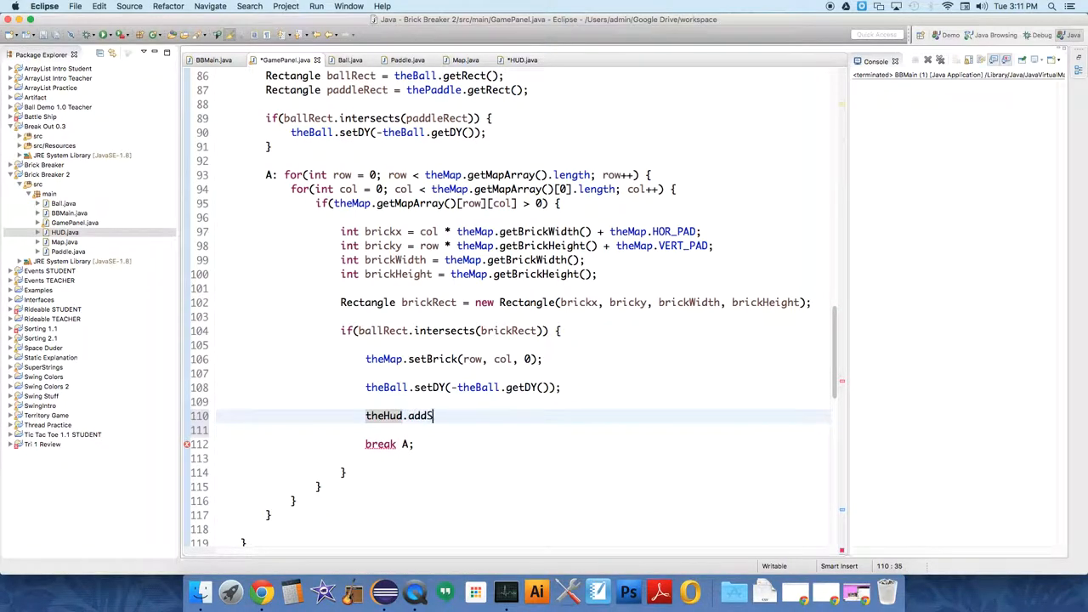
type("core")
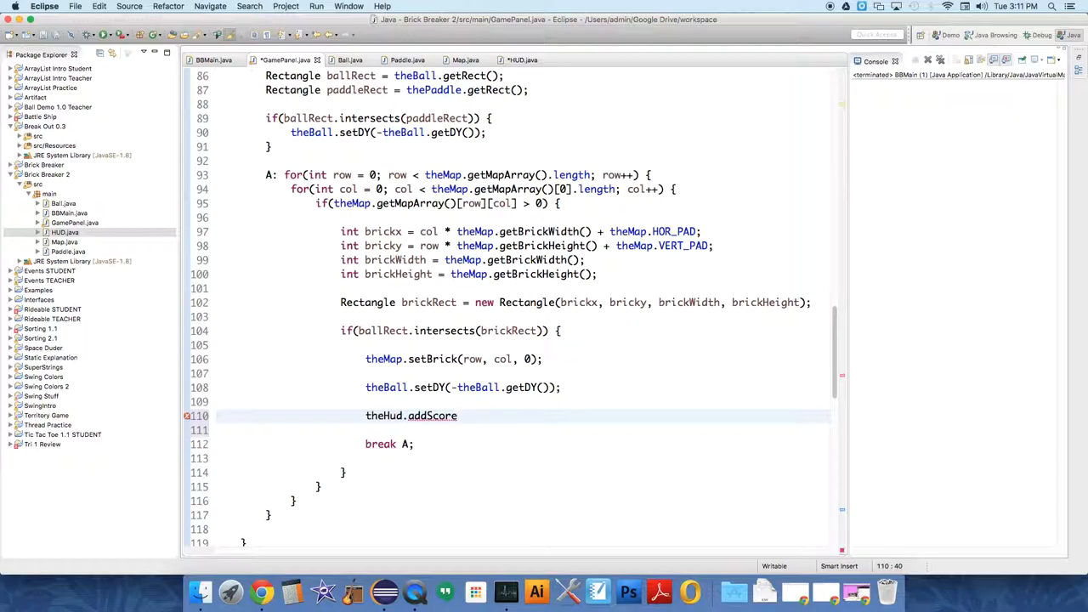
type("()")
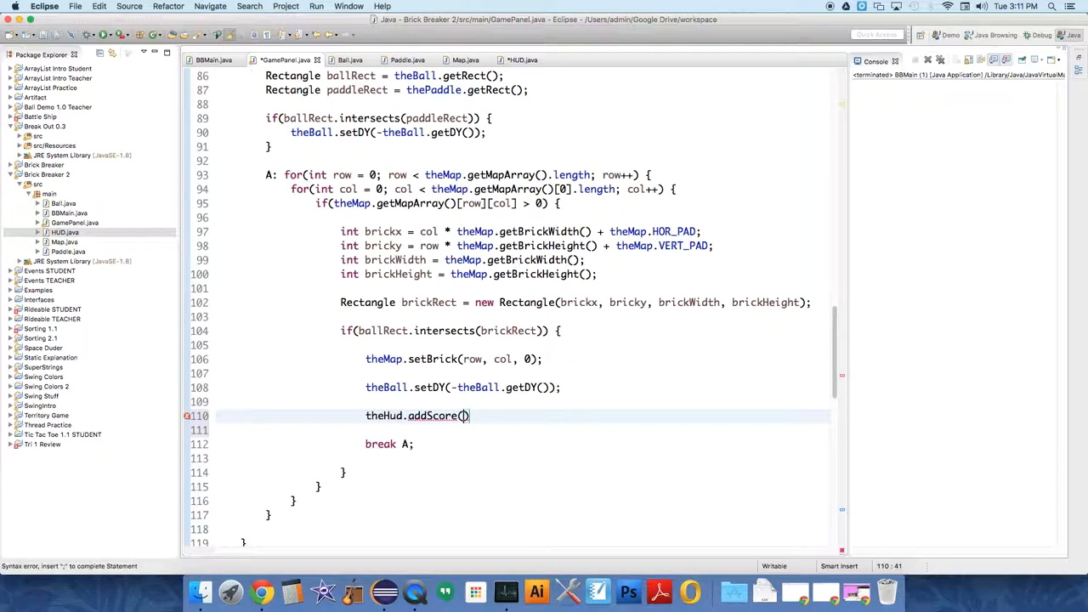
type("50")
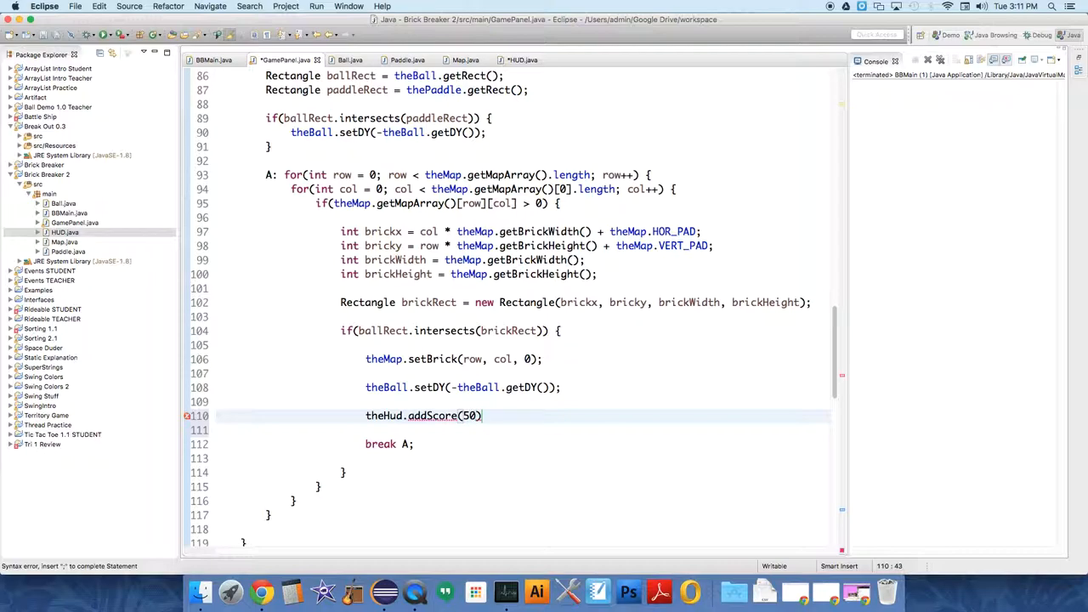
type(";")
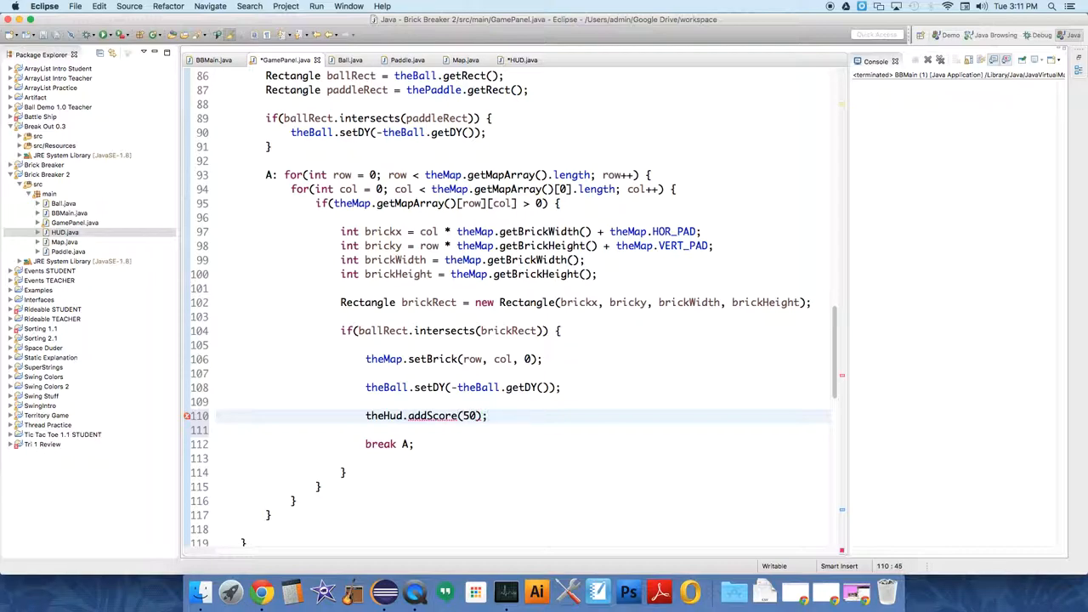
- In HUD.java, write an addScore(int scoreToAdd) method that adds scoreToAdd to score
left_click(522, 59)
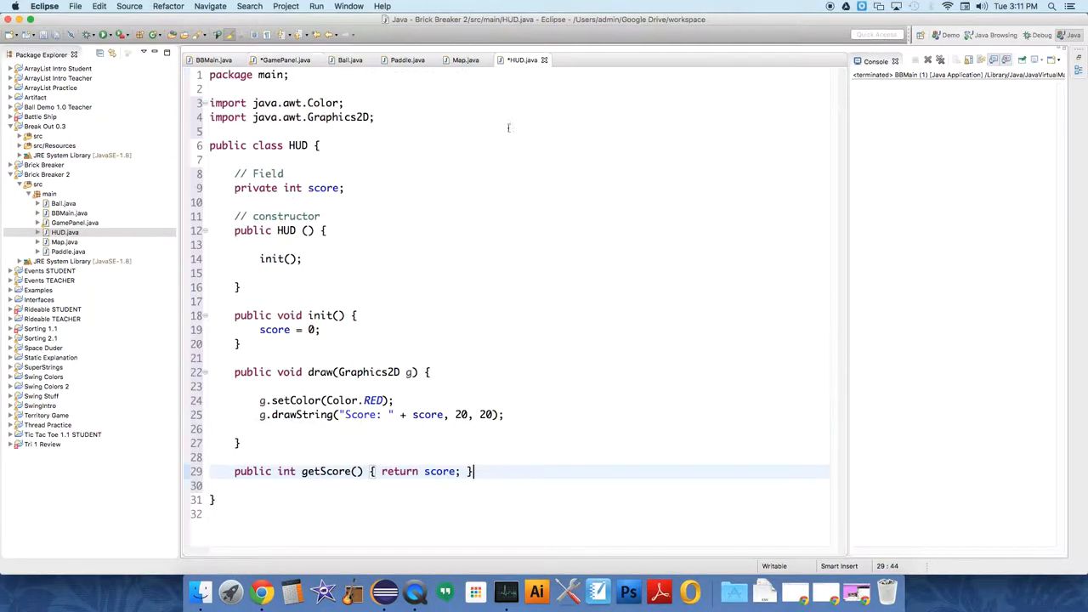
left_click(279, 300)
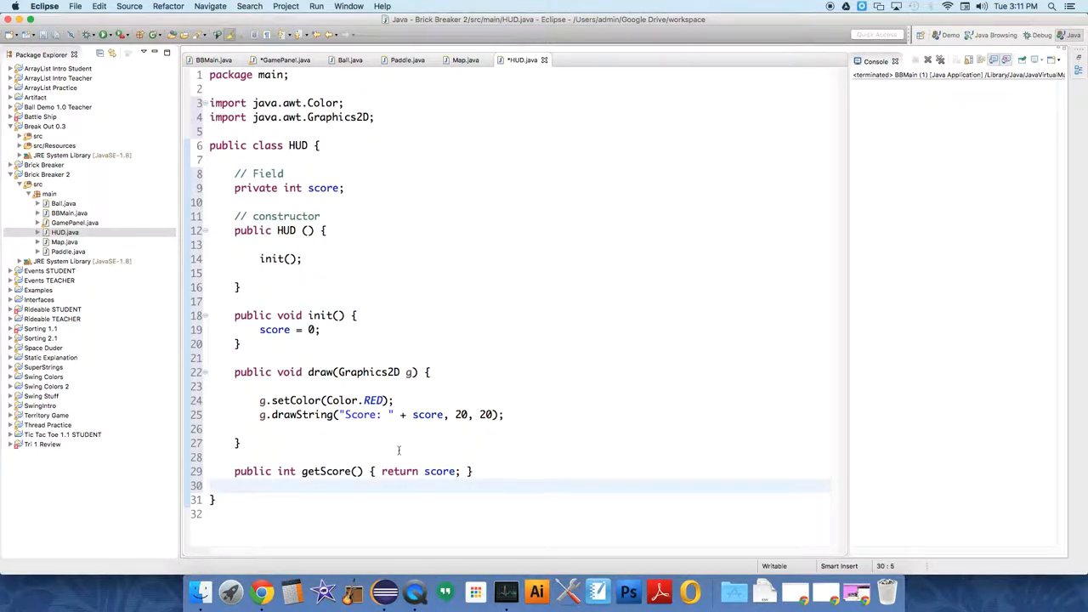
type("public void")
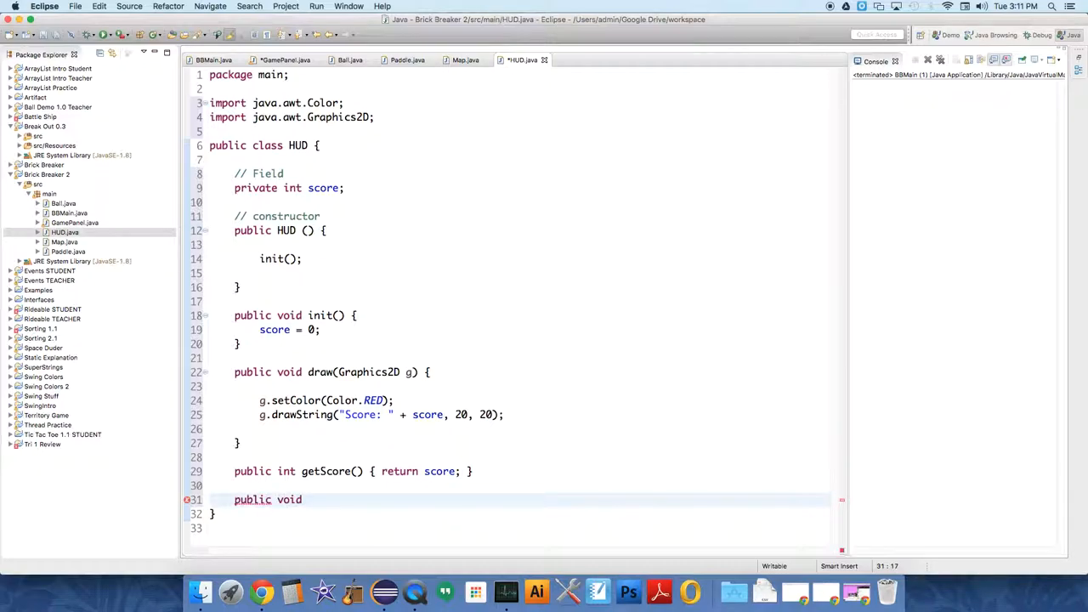
type("addSc")
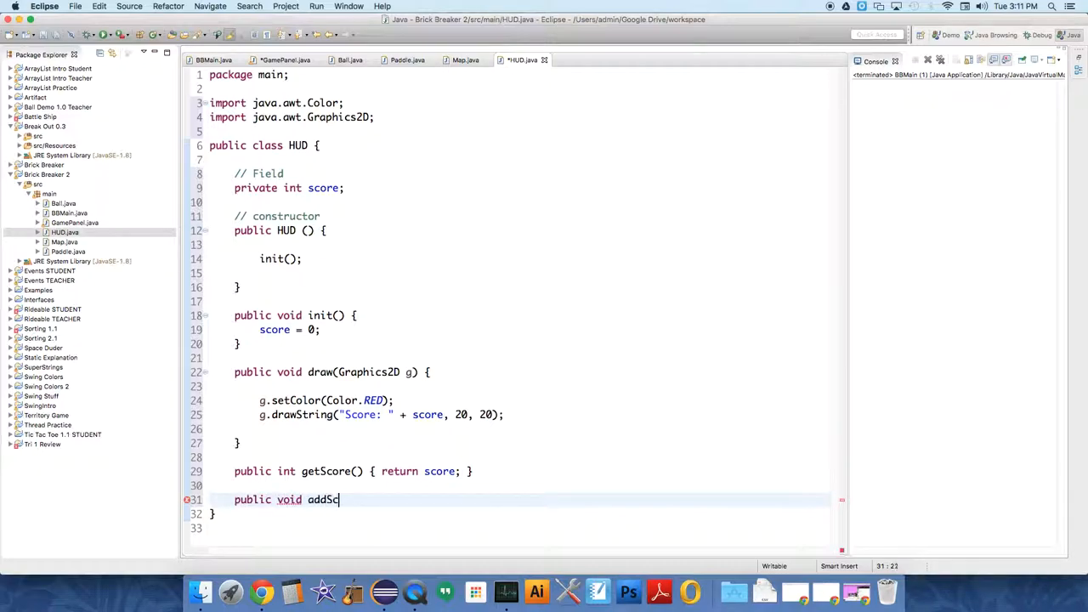
type("ore()")
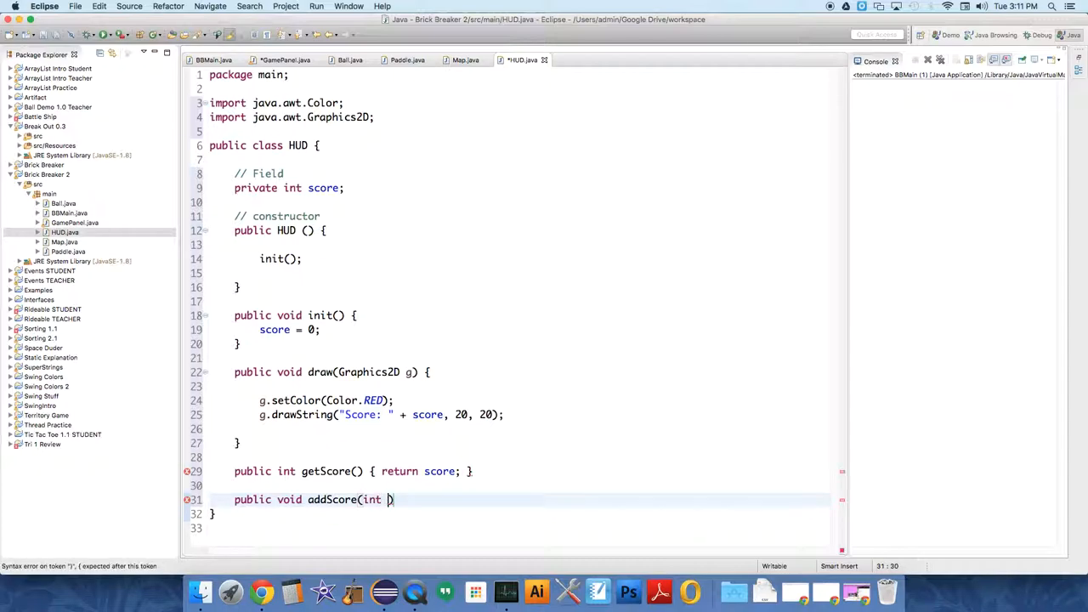
type("newS")
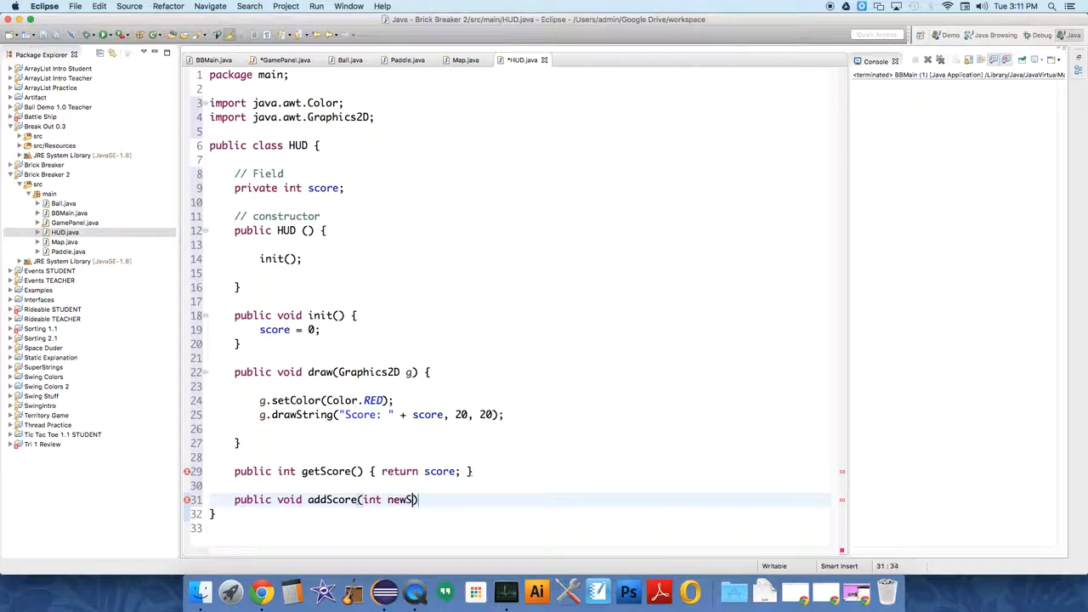
type("core)")
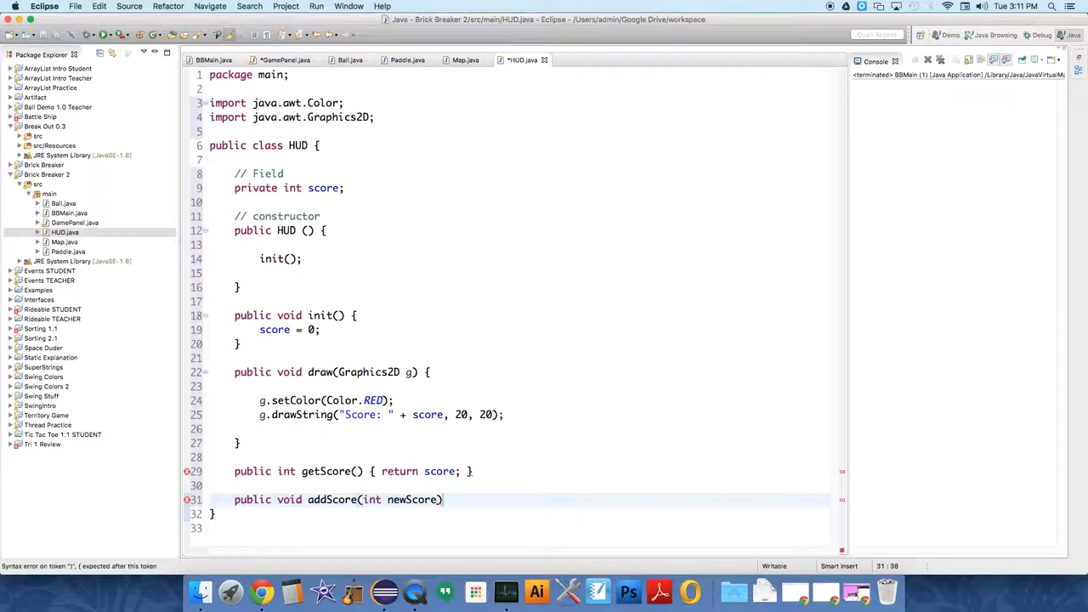
type("sco")
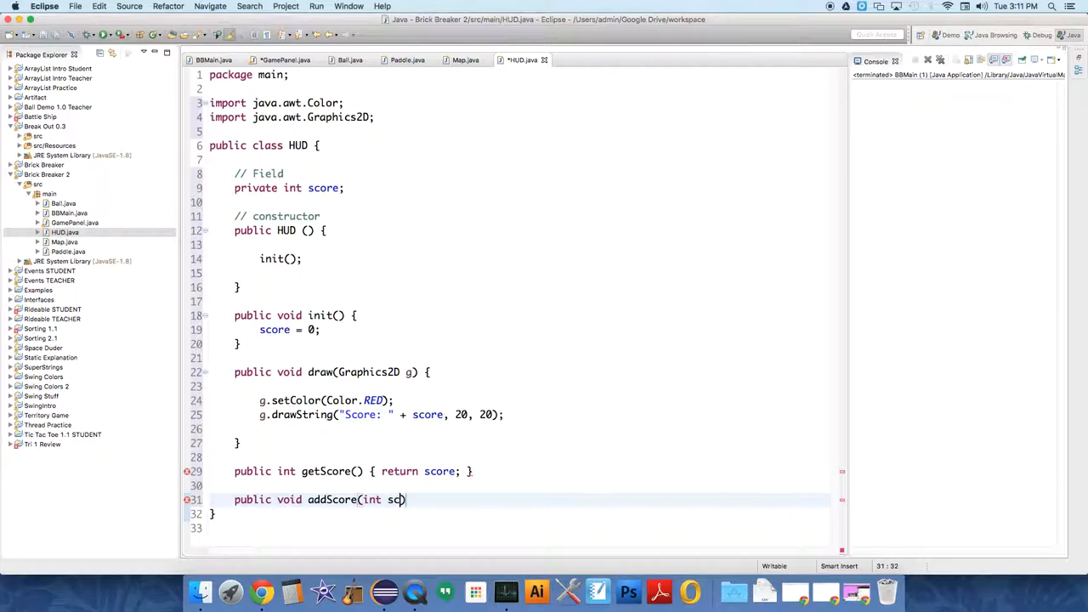
type("oreToAdd")
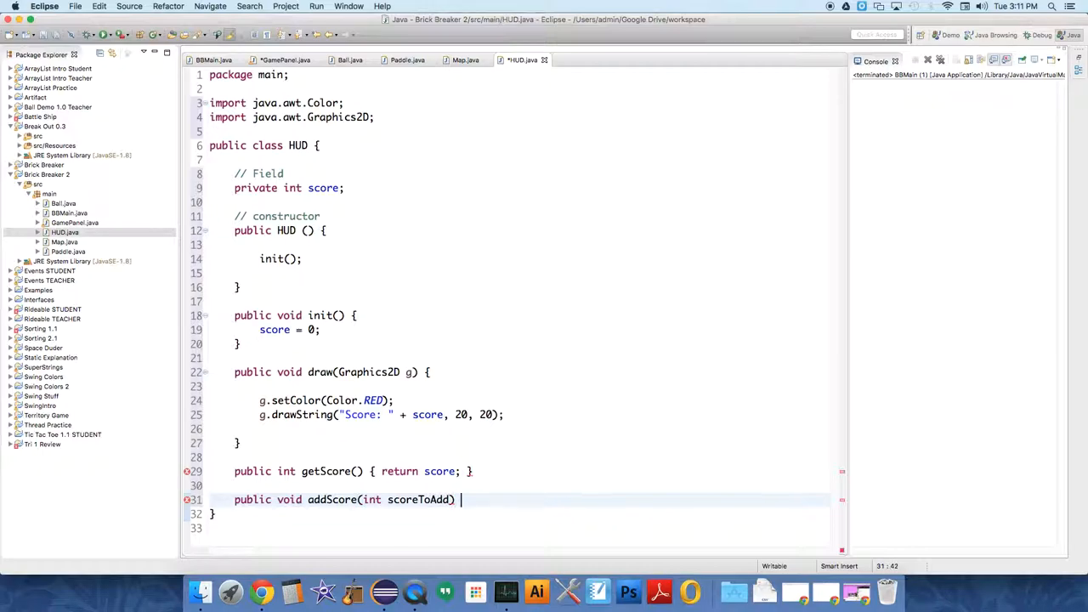
type("{")
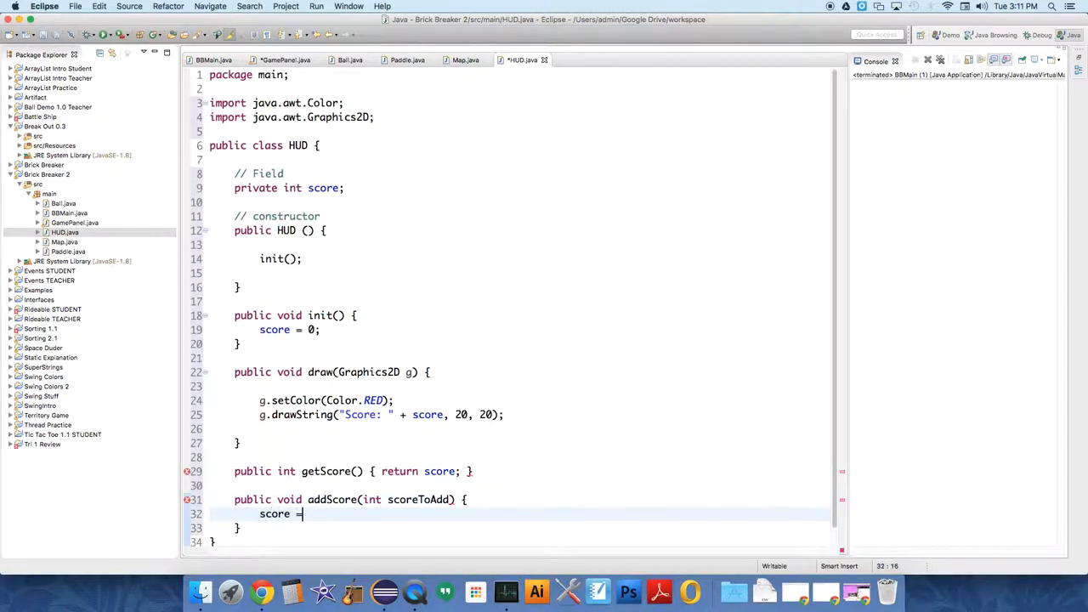
key("Backspace")
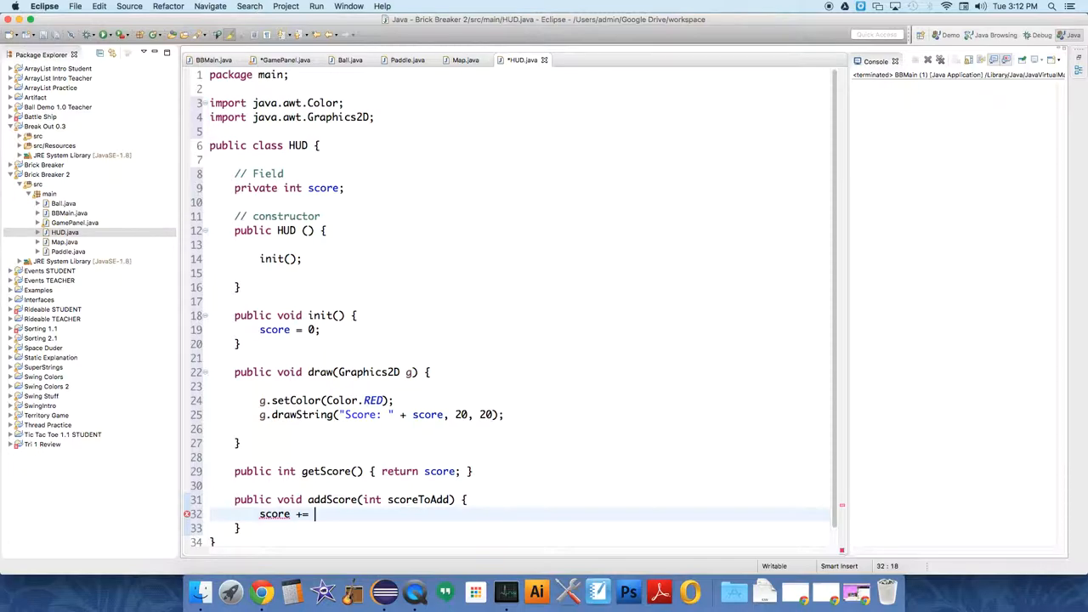
type("scoreTo")
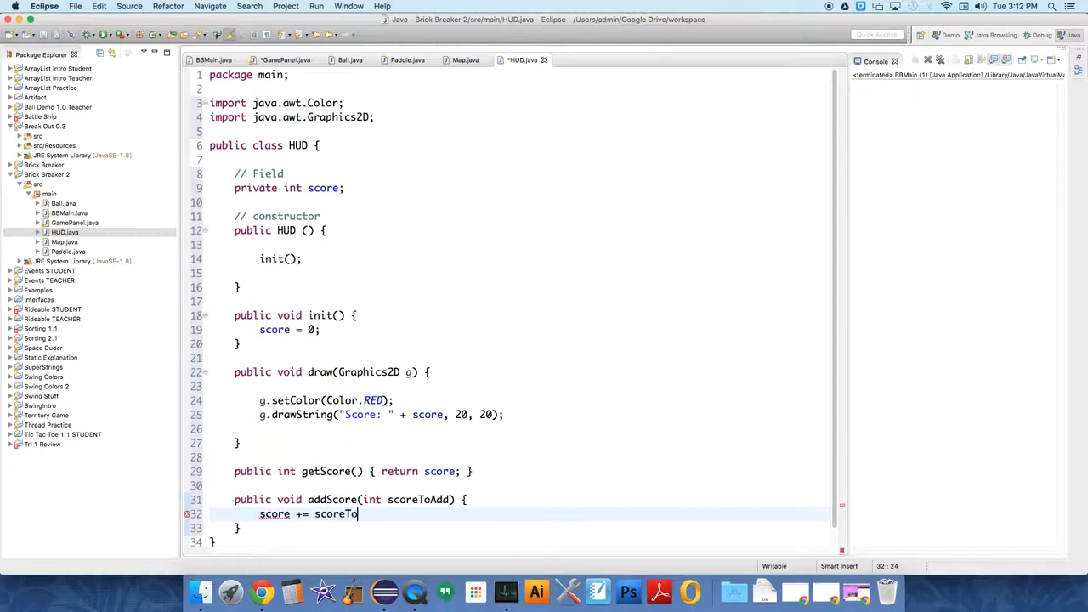
type("Add;")
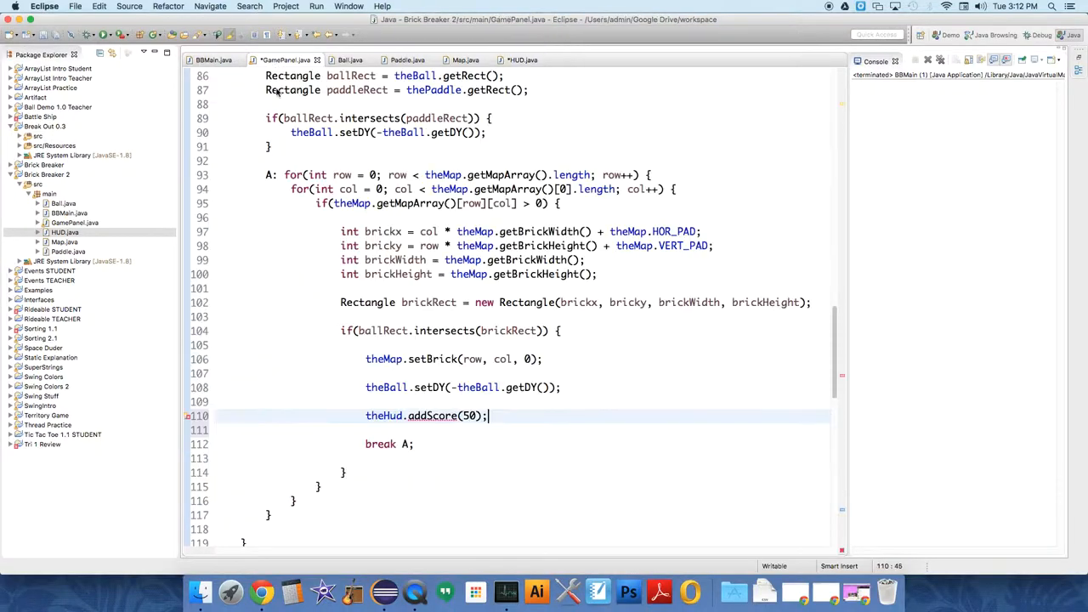
- Add theHud.draw(g); to GamePanel's draw method, picking draw via content assist
scroll("up", 3)
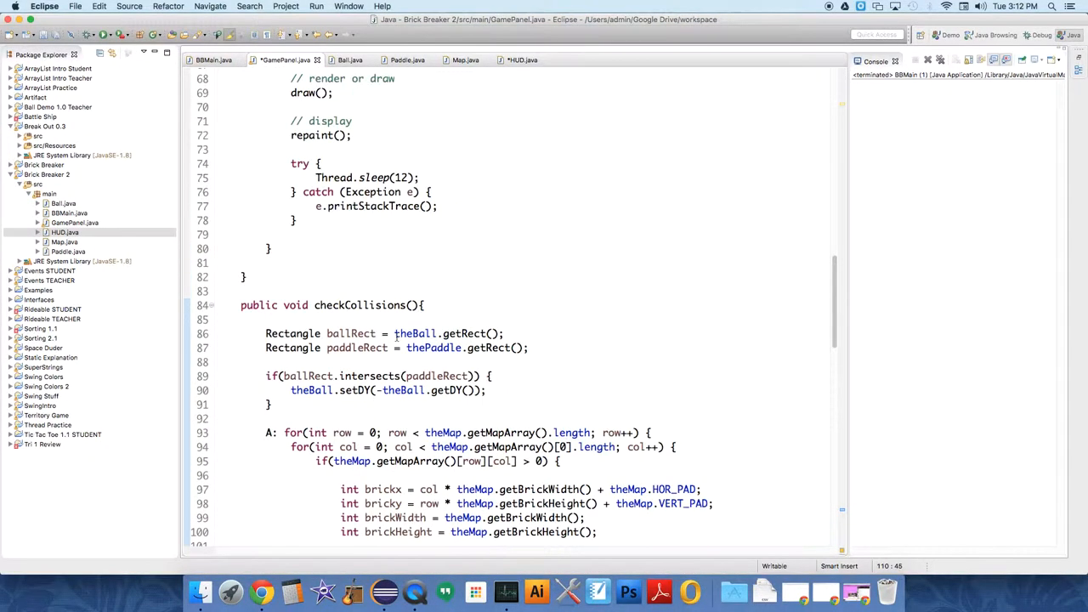
scroll("up", 3)
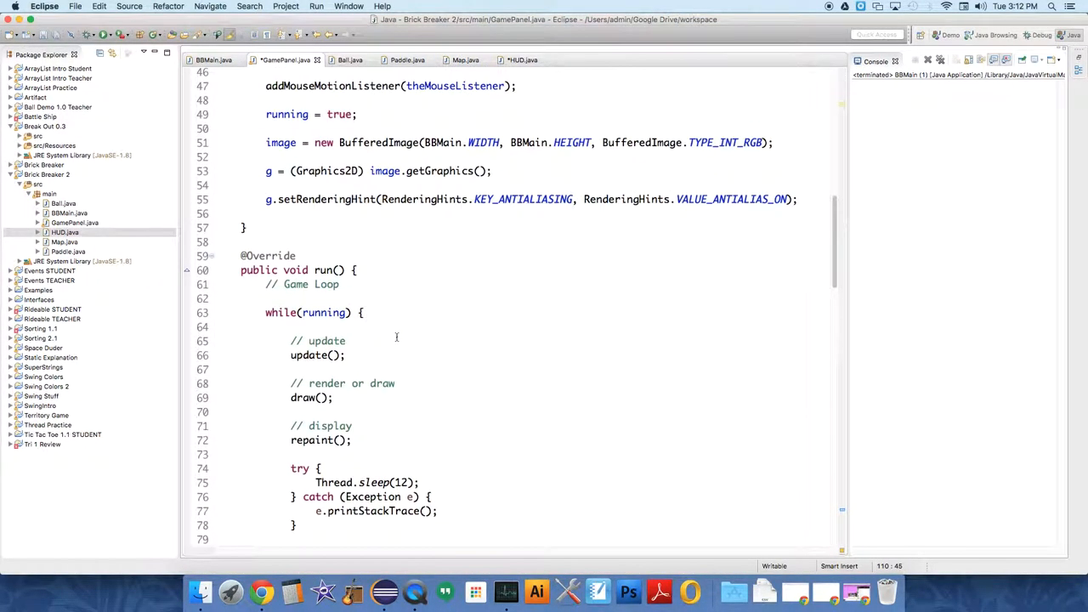
scroll("down", 3)
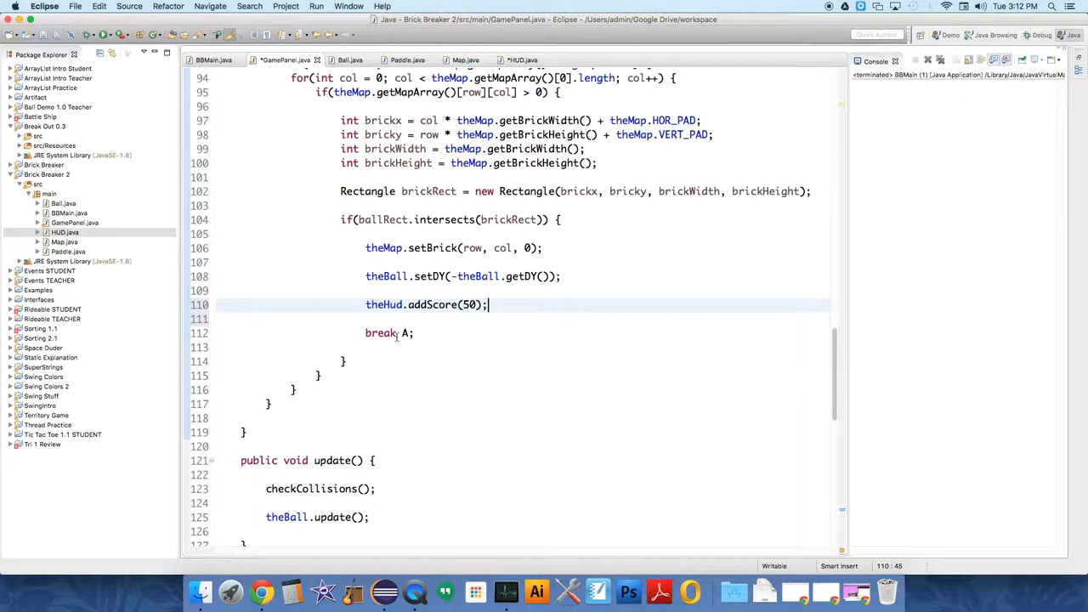
scroll("down", 3)
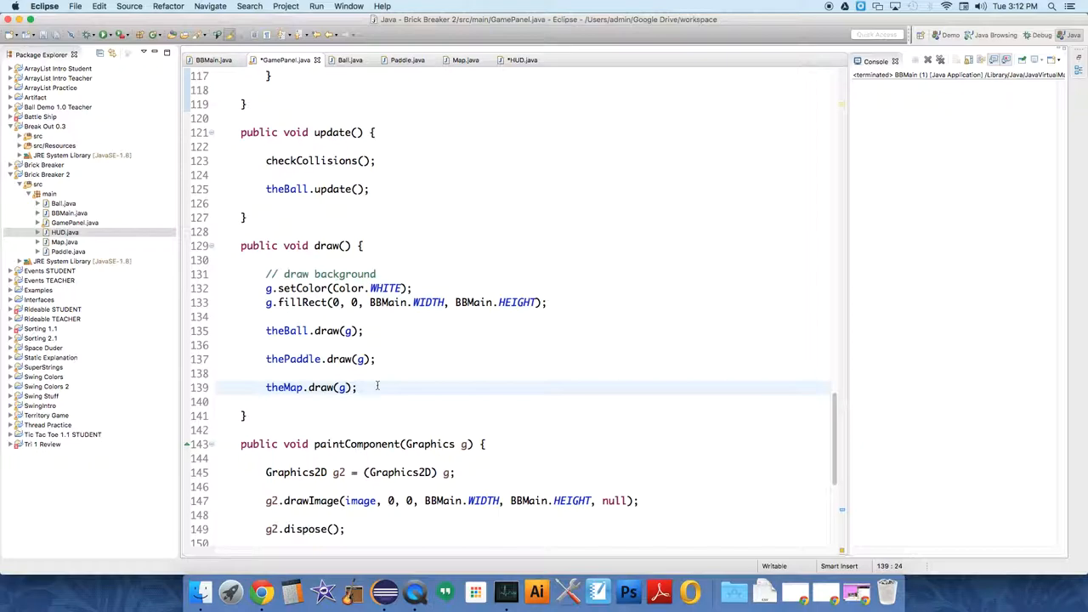
type("th")
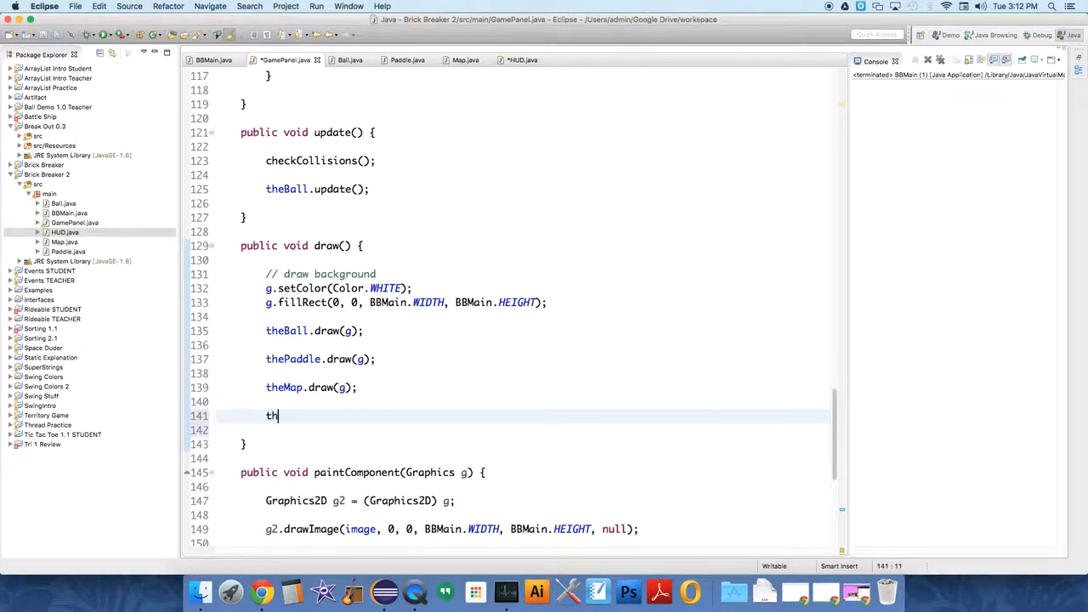
type("eHUD")
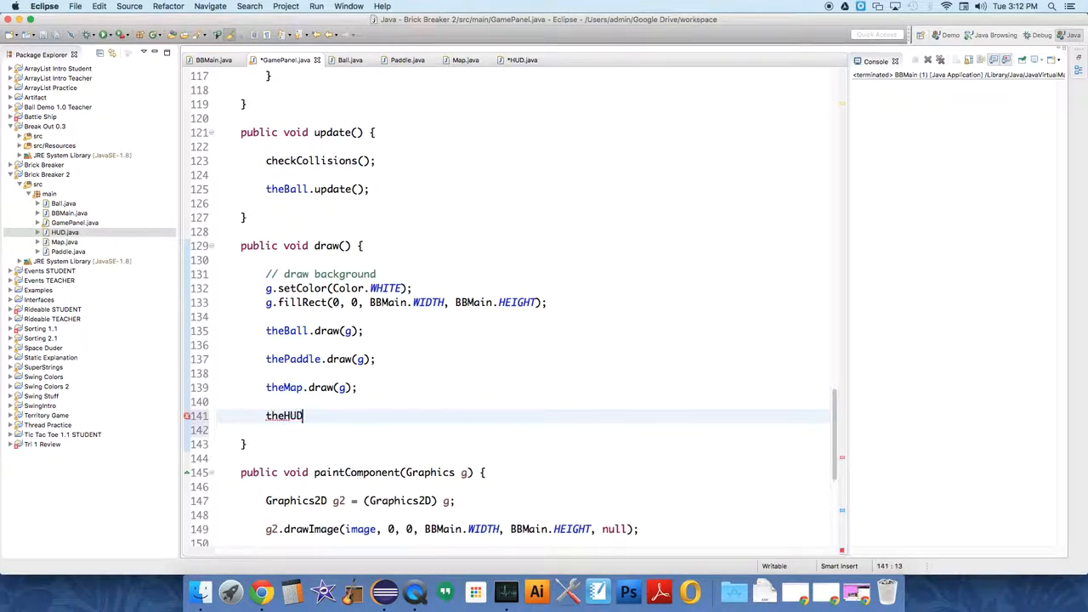
type(".")
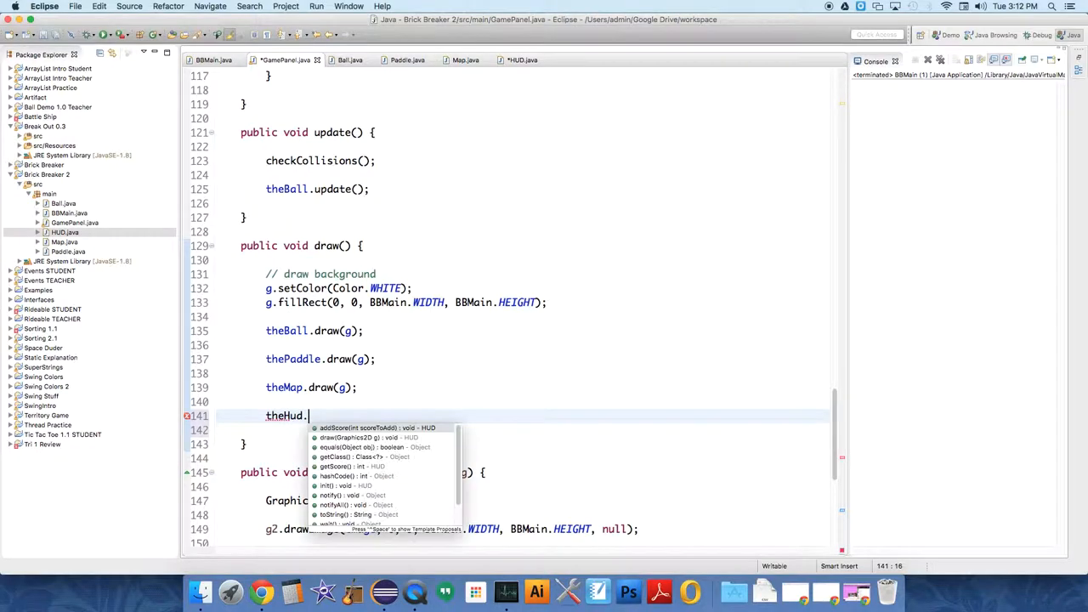
left_click(349, 437)
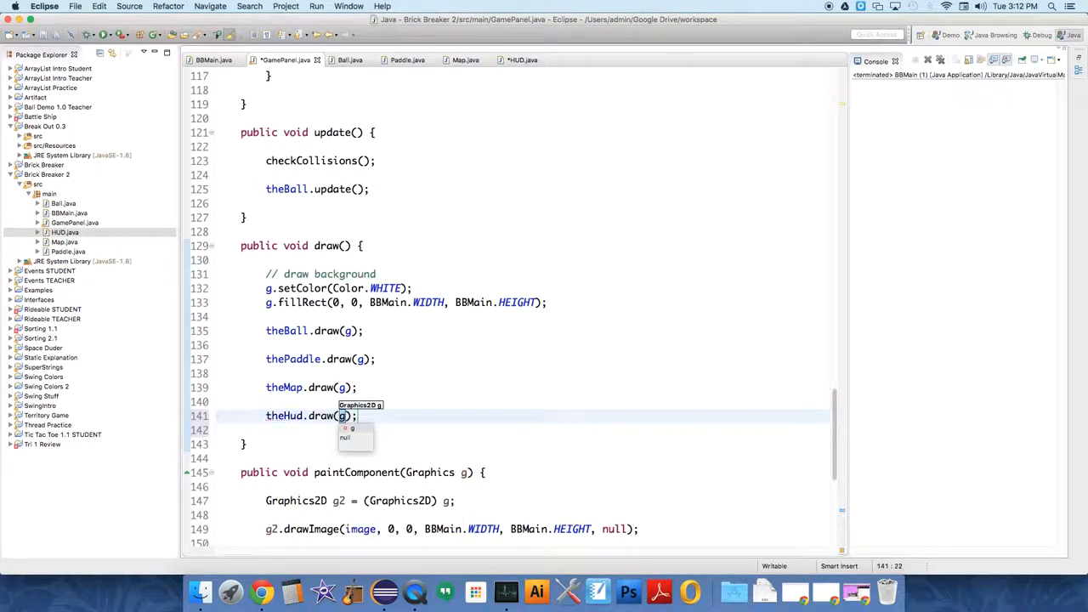
left_click(266, 345)
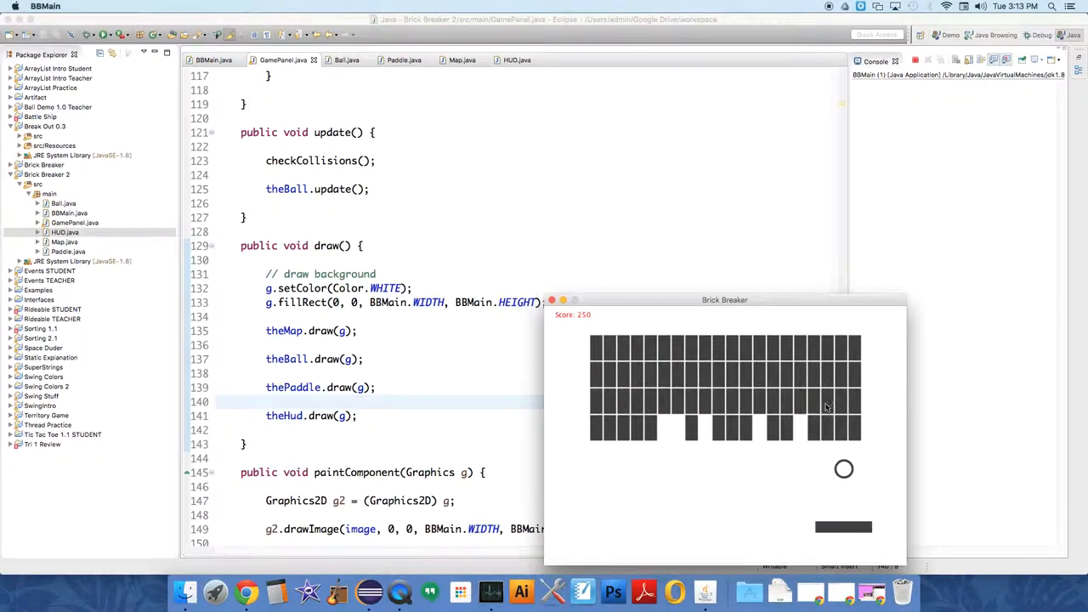
- Drag the paddle in the running Brick Breaker game to keep the ball in play
left_click_drag(724, 299, 508, 156)
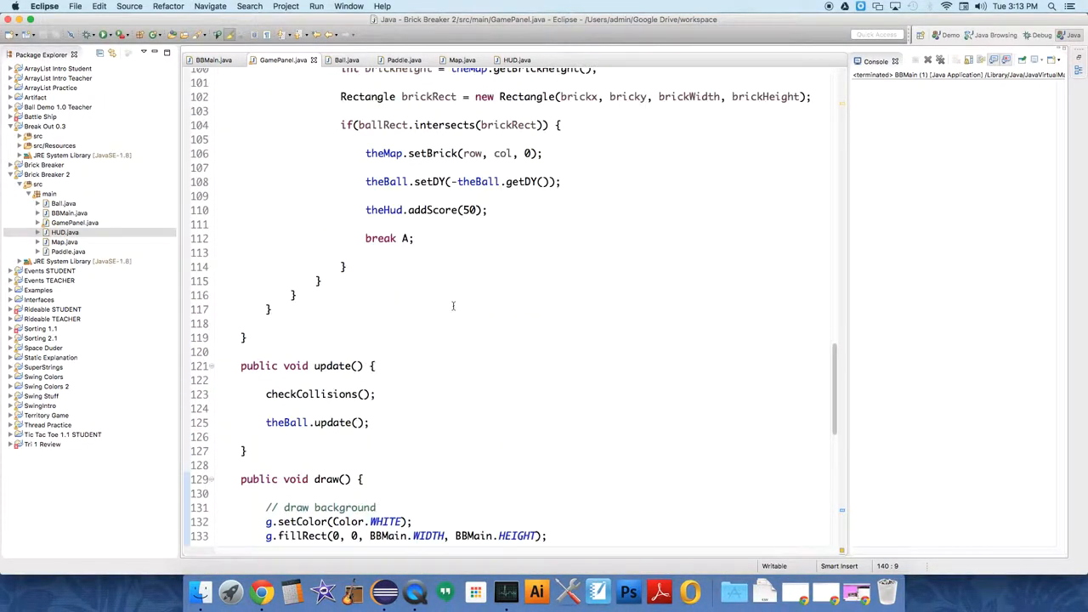
- Check Map's constructor parameters, then change init()'s new Map(4, 20) to new Map(6, 10)
scroll("up", 3)
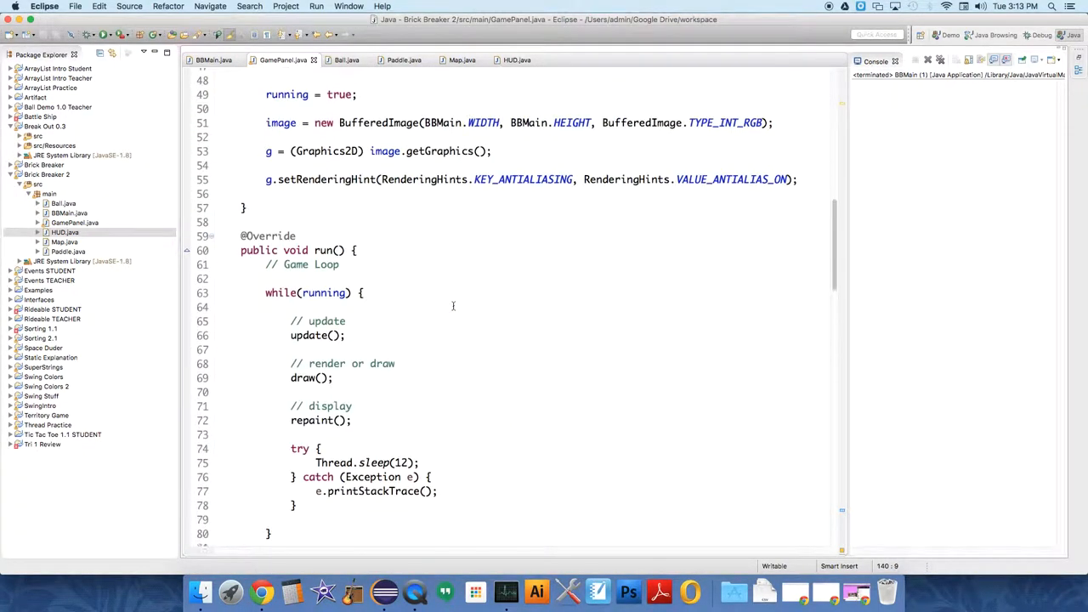
scroll("up", 3)
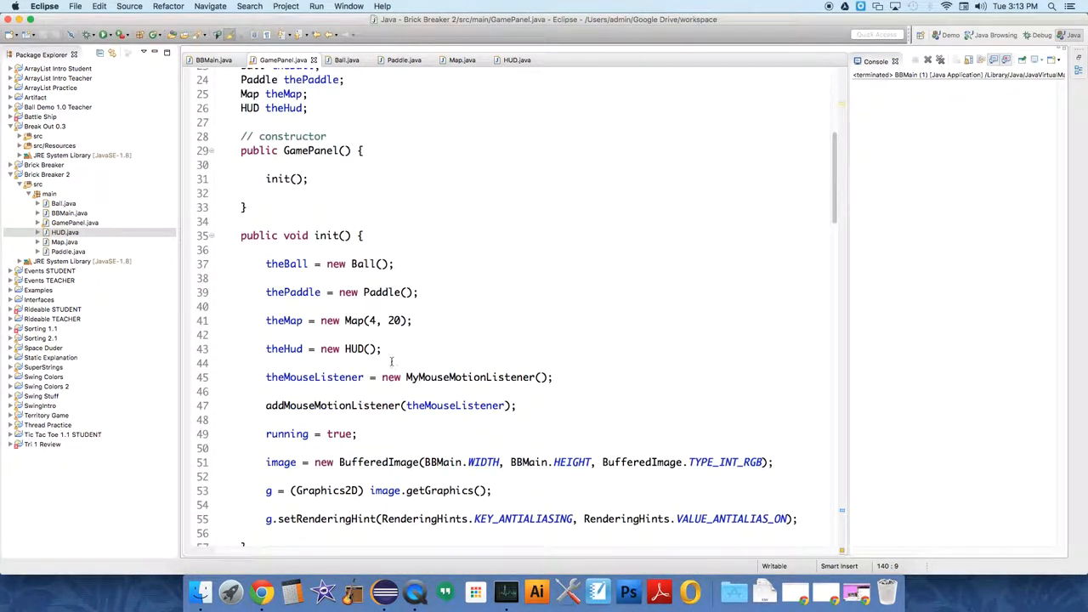
left_click(461, 59)
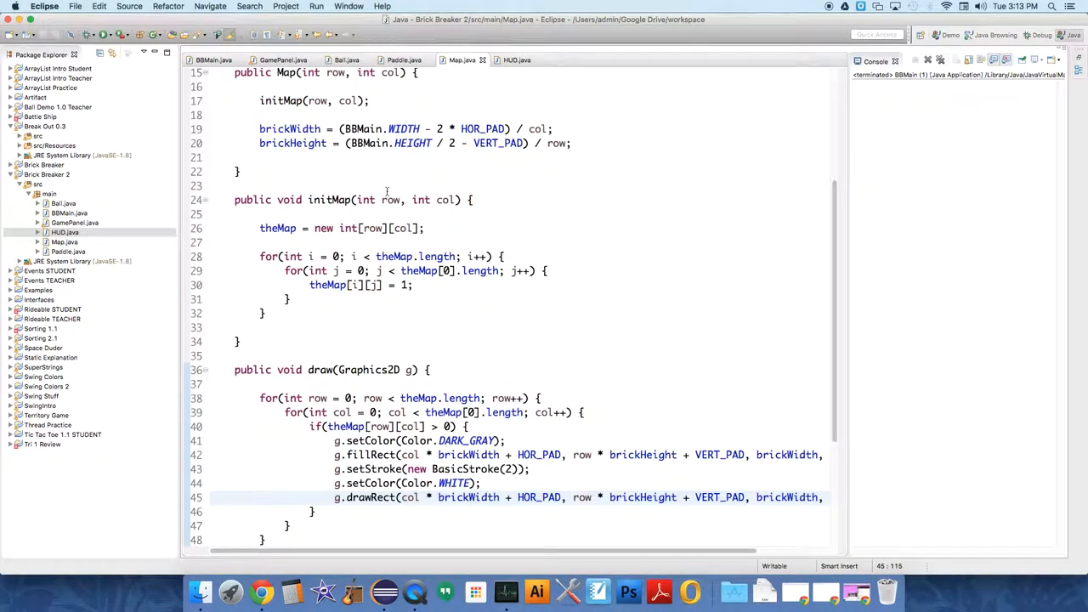
scroll("up", 3)
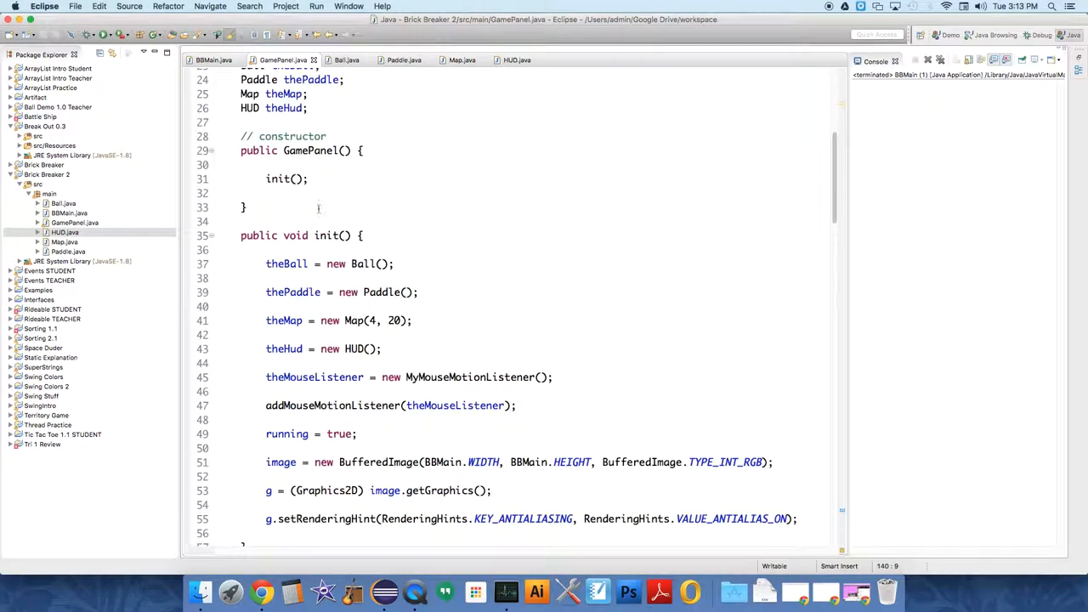
double_click(393, 320)
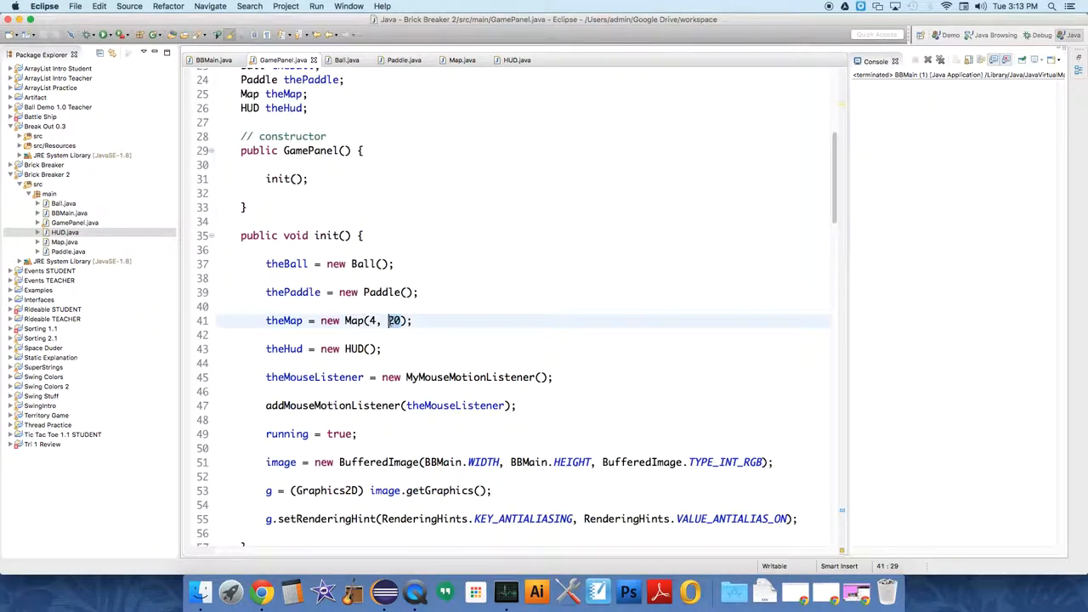
type("1")
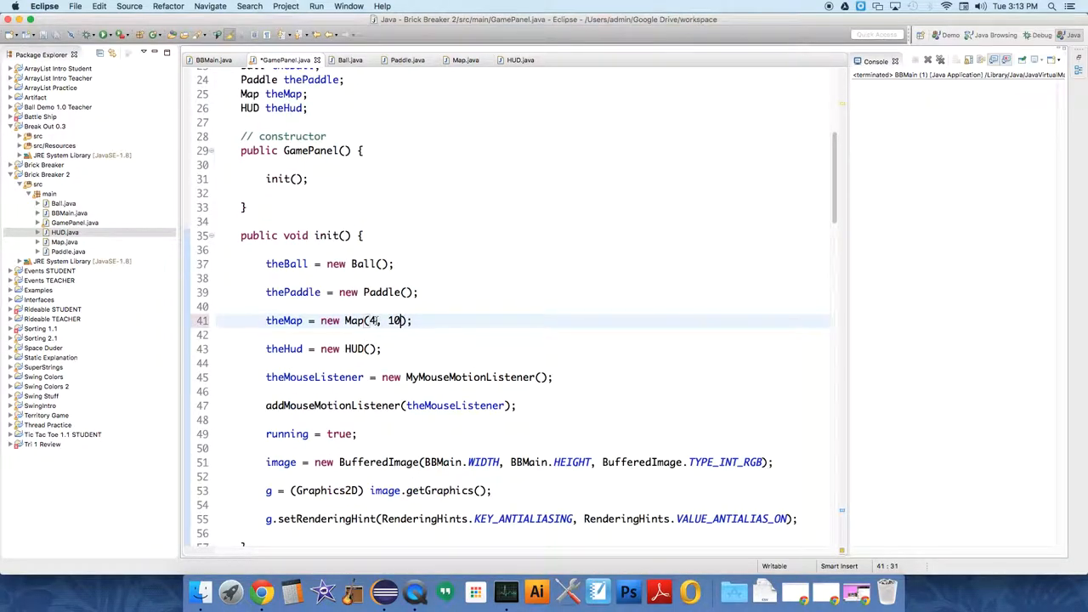
type("6")
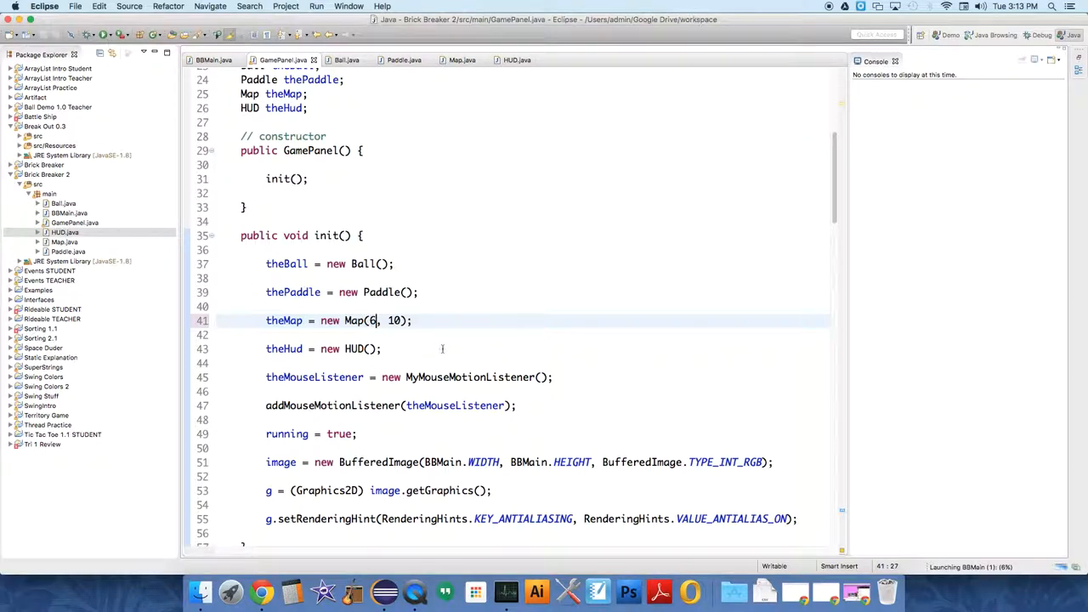
left_click(136, 34)
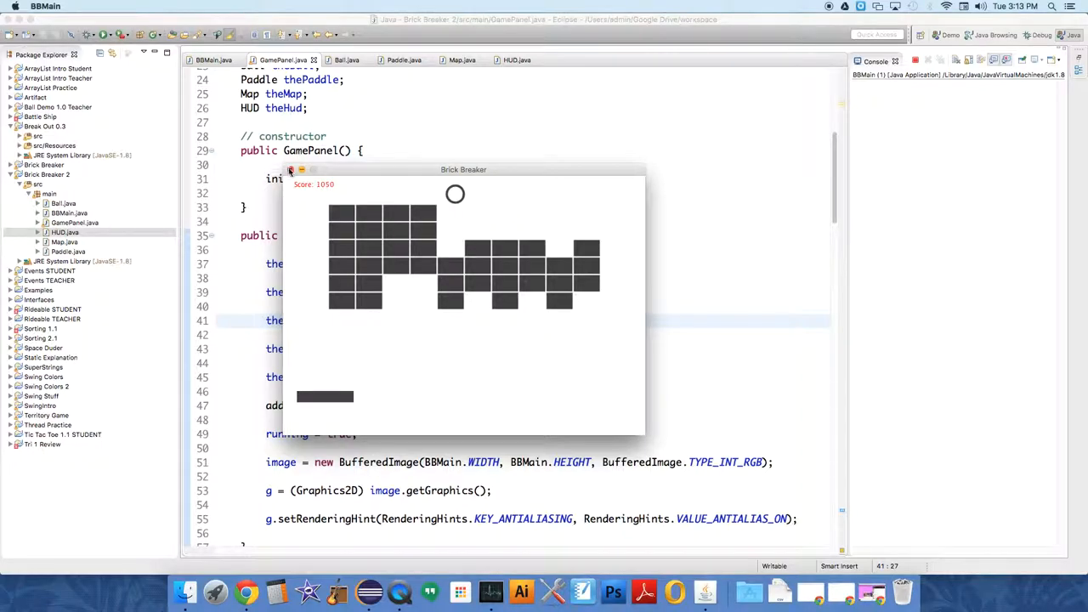
left_click(290, 170)
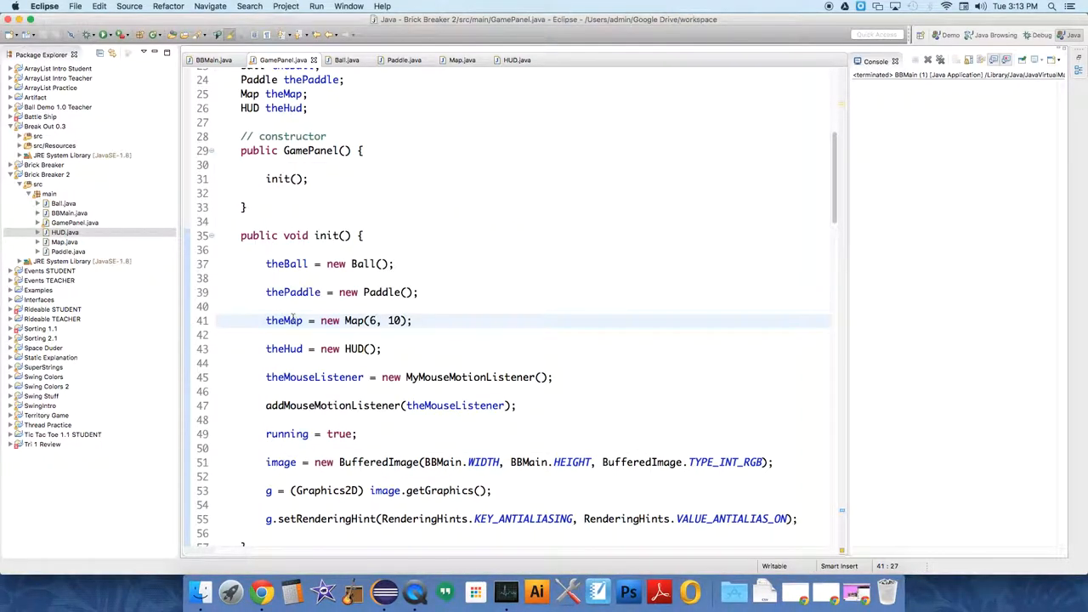
mouse_move(754, 136)
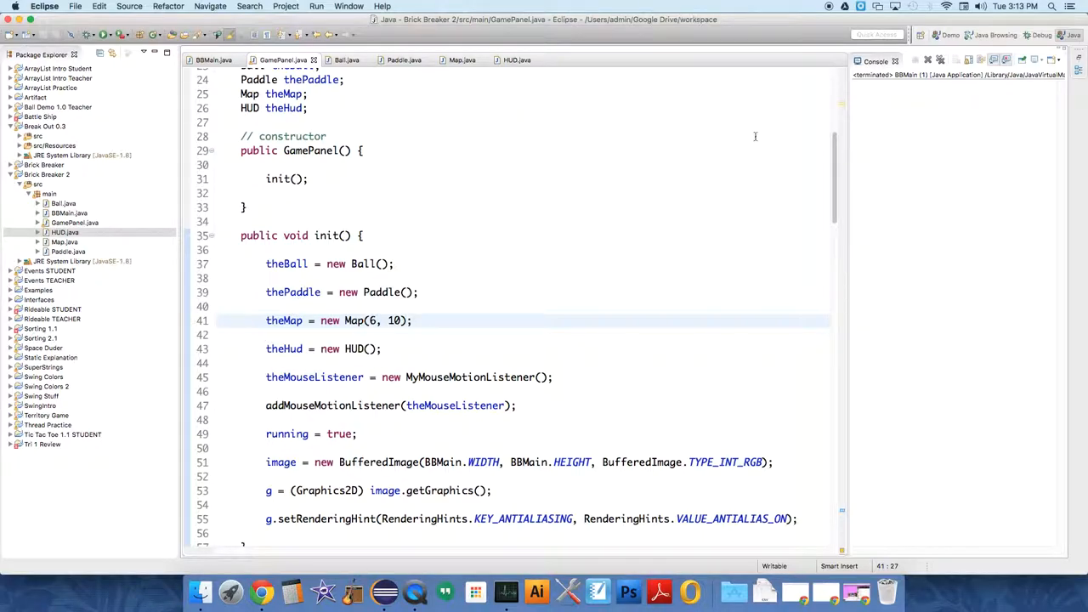